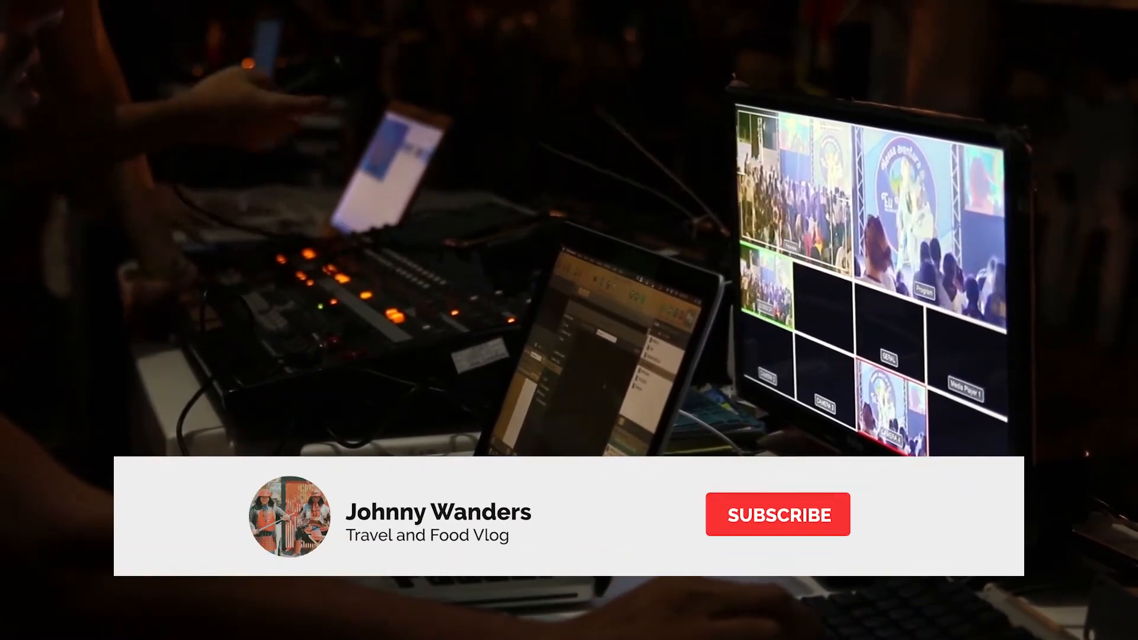
Play the North Vancouver vlog until its end screen with suggested videos appears.
click(776, 514)
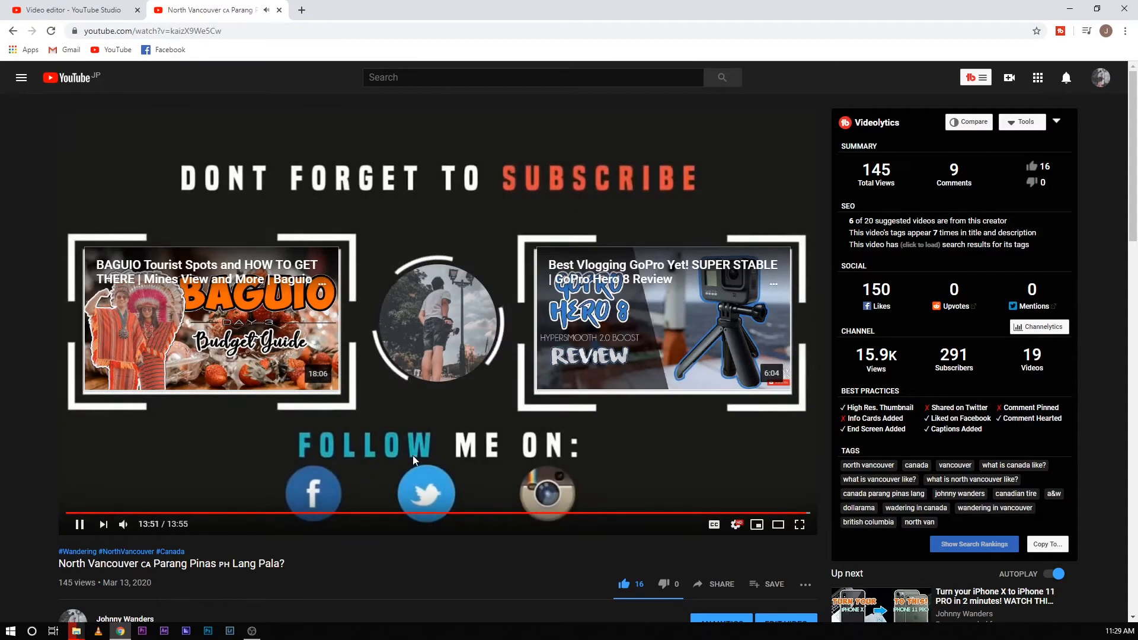
Go to the channel's home page and into the YouTube Studio dashboard.
click(124, 618)
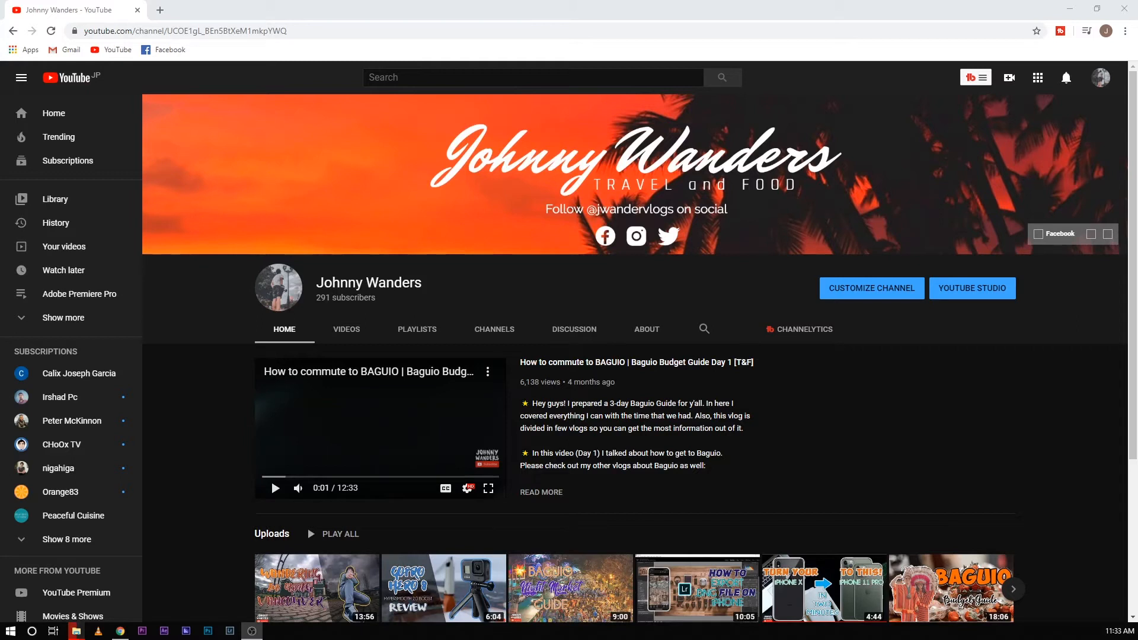
click(970, 288)
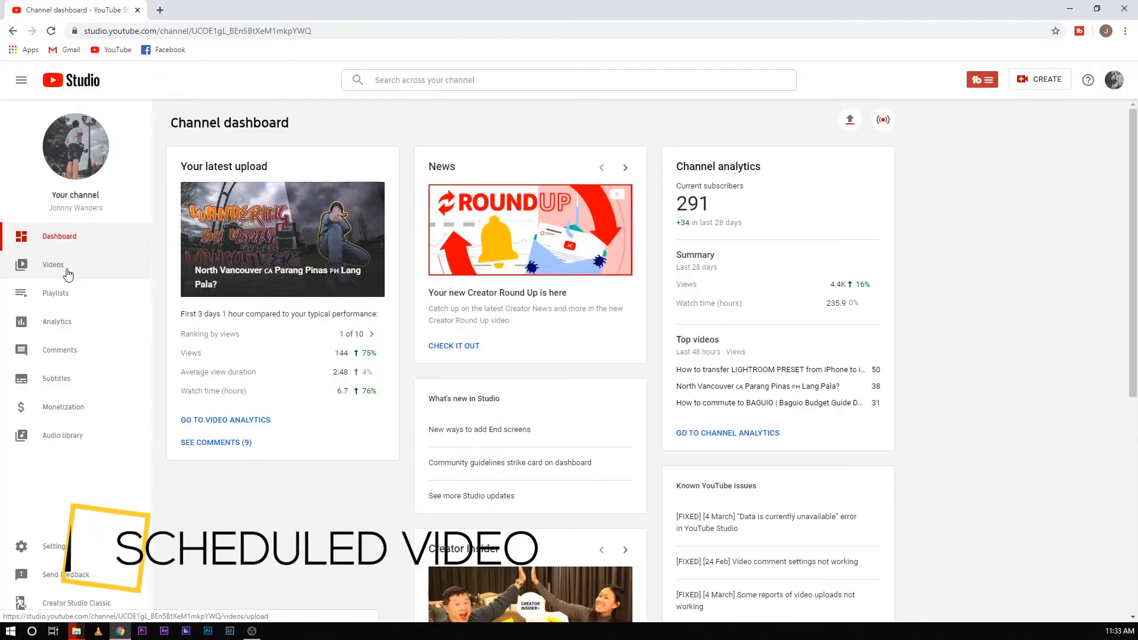
List the uploads and open the Premiere Pro setup video's end screen editor.
click(52, 264)
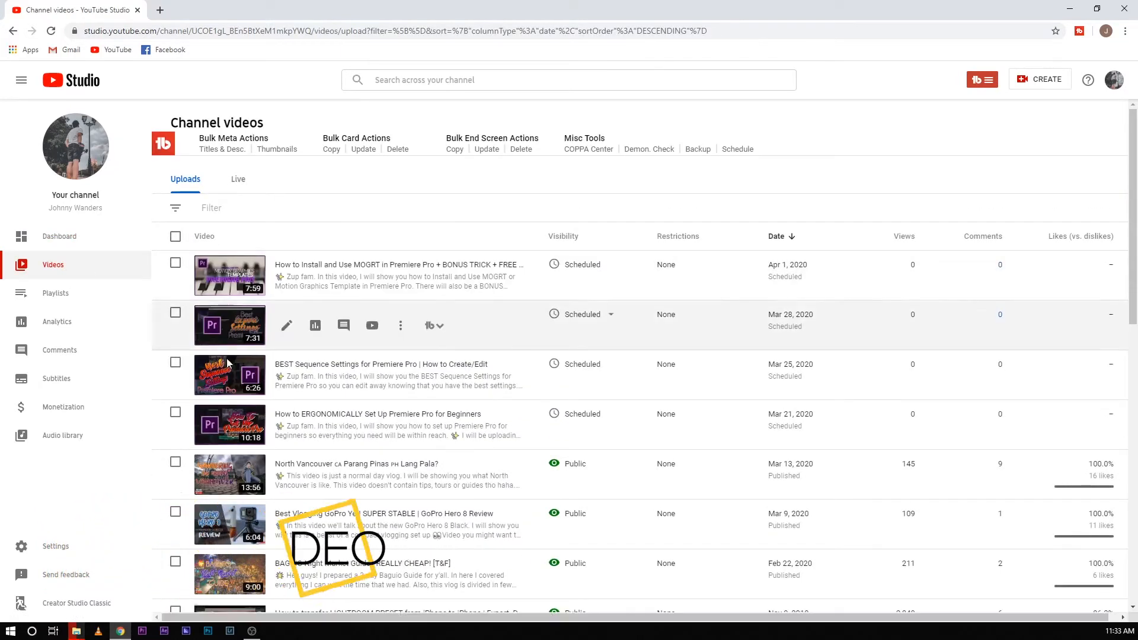
mouse_move(636, 436)
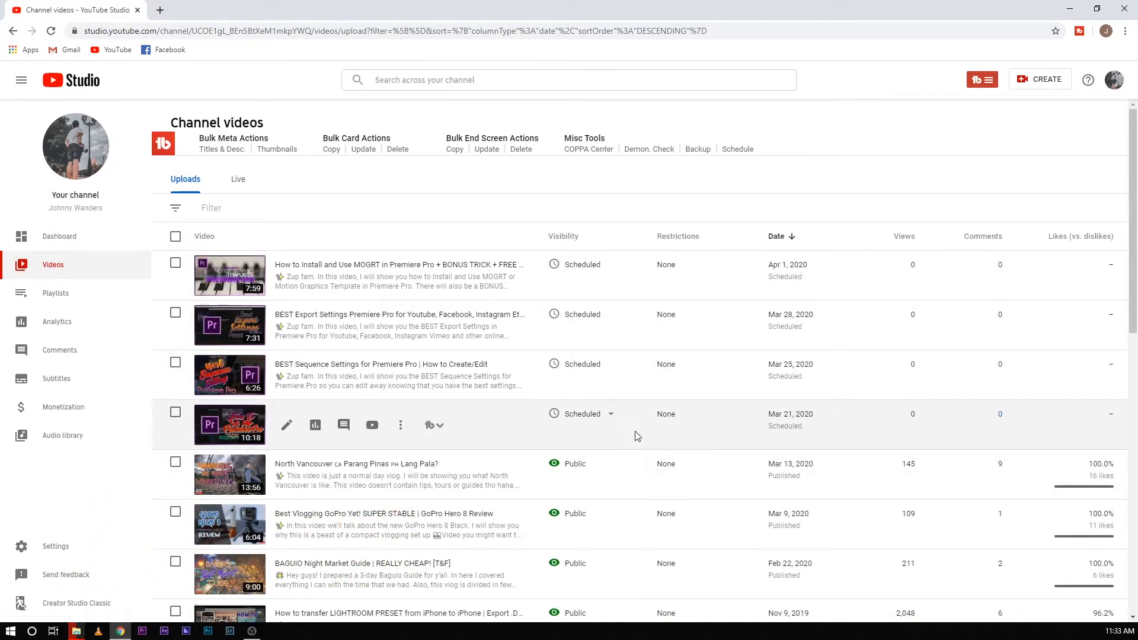
mouse_move(315, 424)
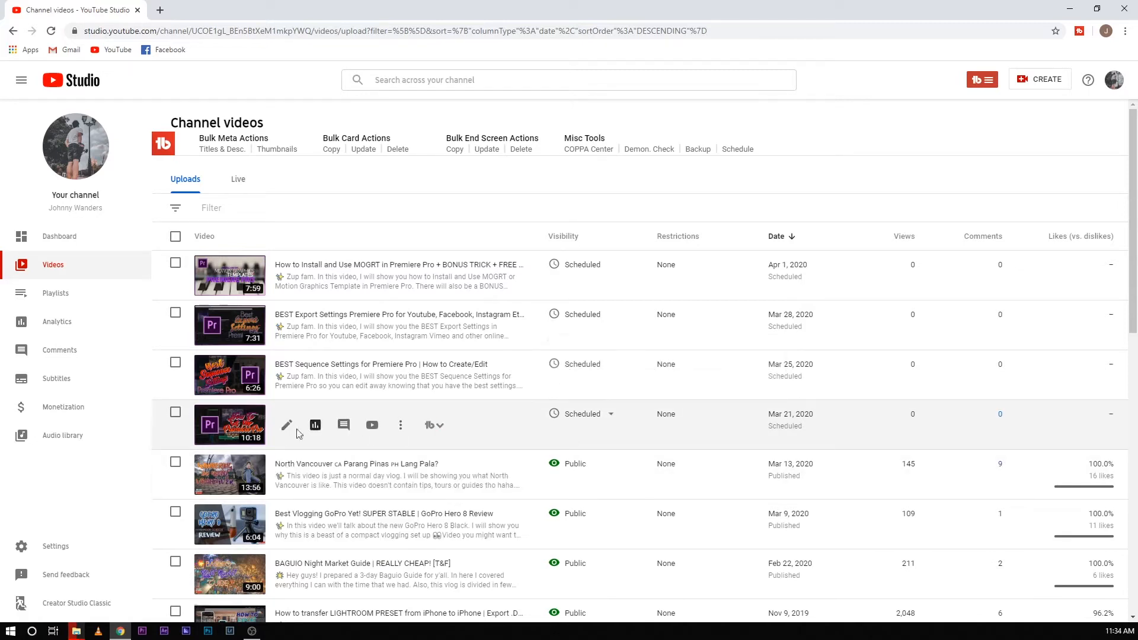
mouse_move(286, 426)
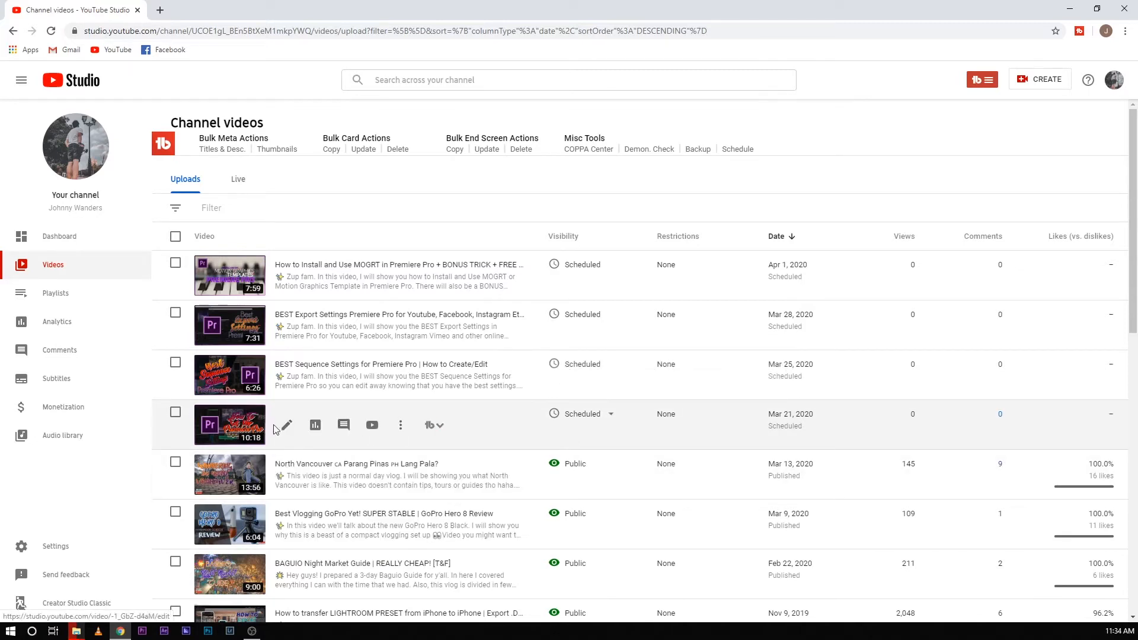
click(283, 426)
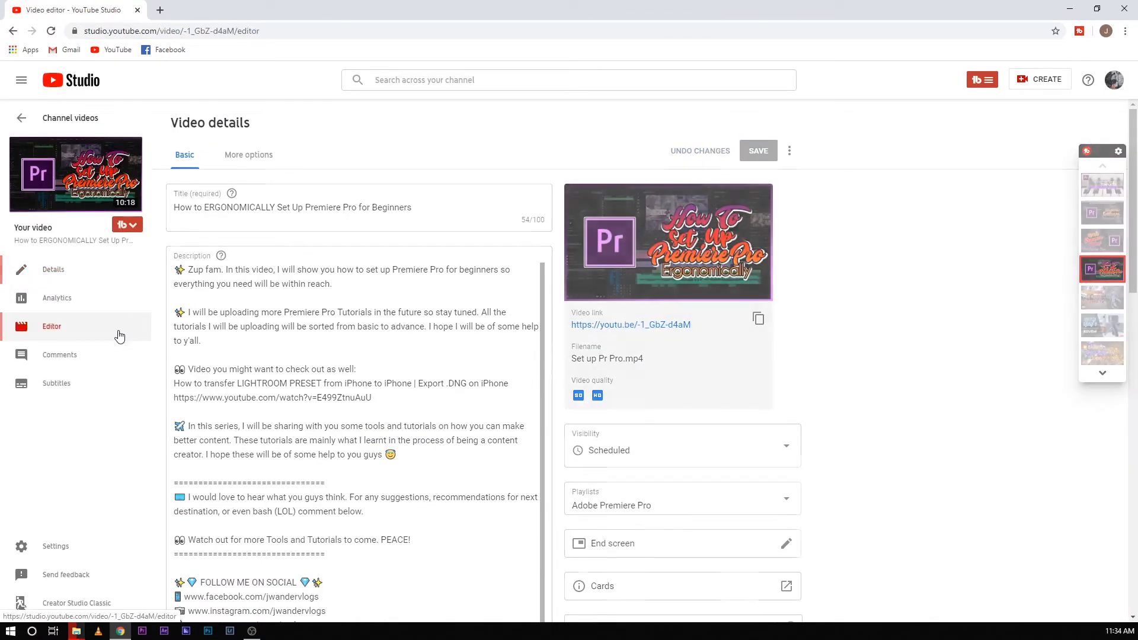
click(51, 326)
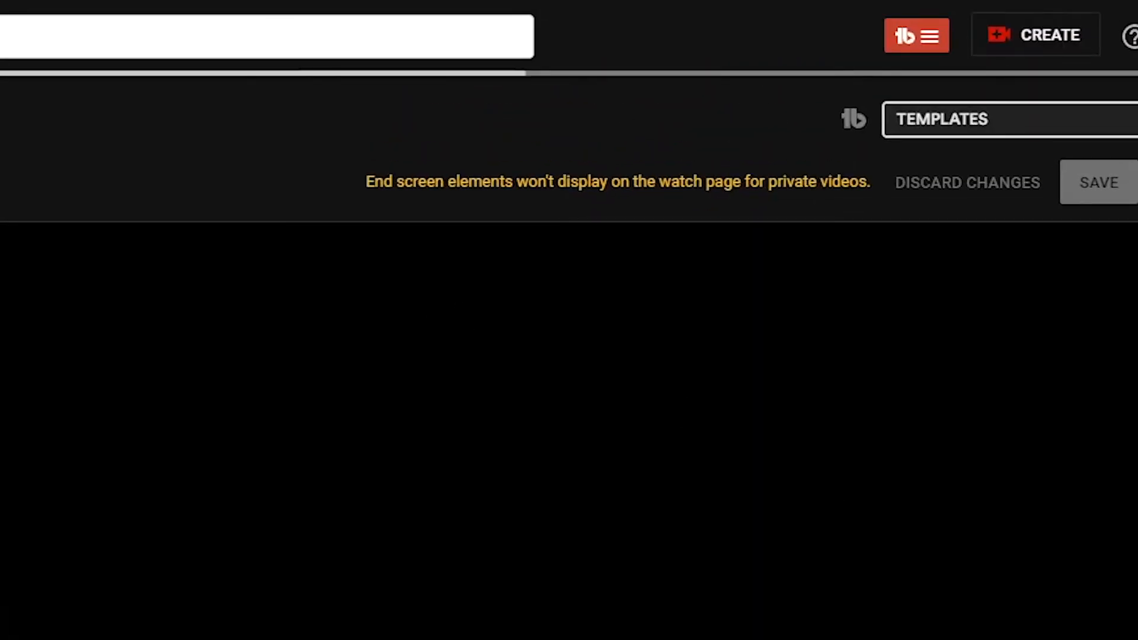
mouse_move(376, 290)
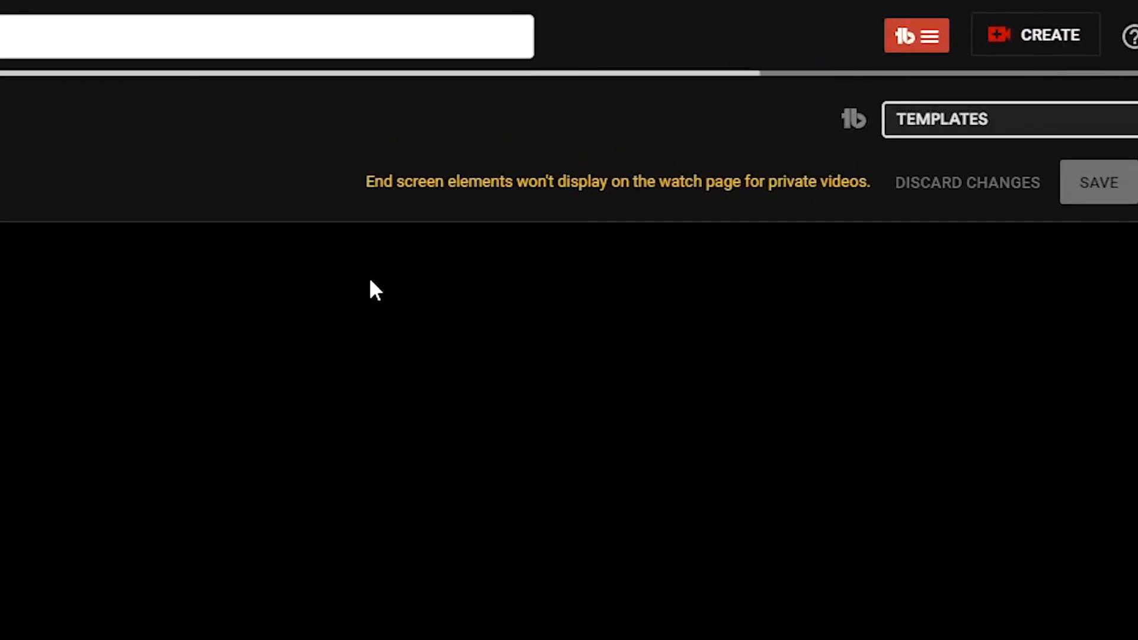
mouse_move(503, 211)
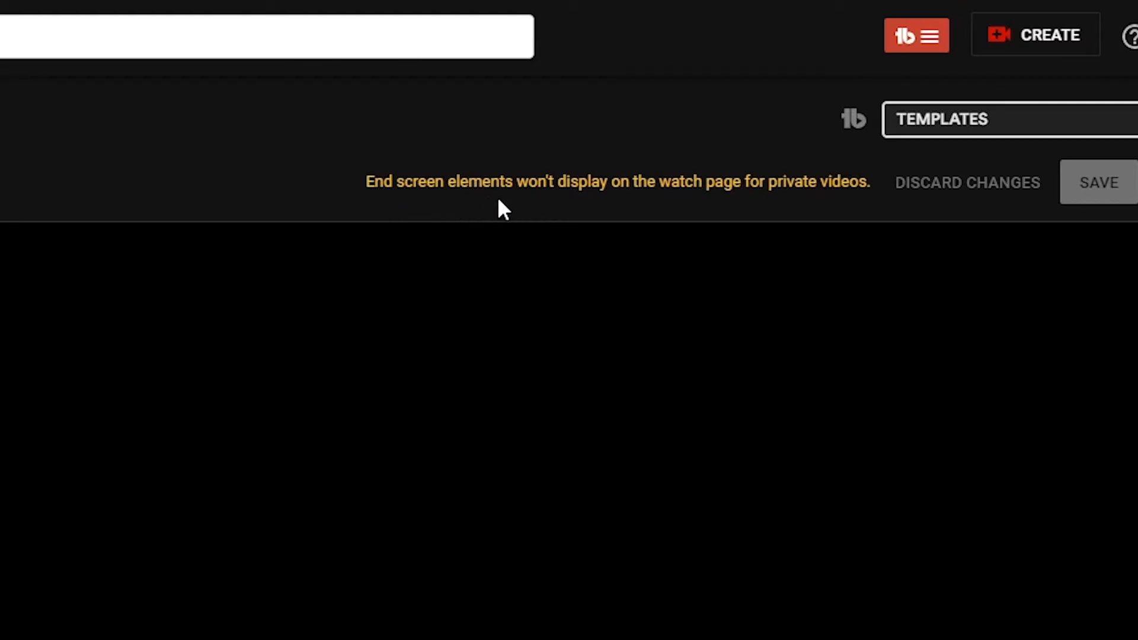
mouse_move(736, 216)
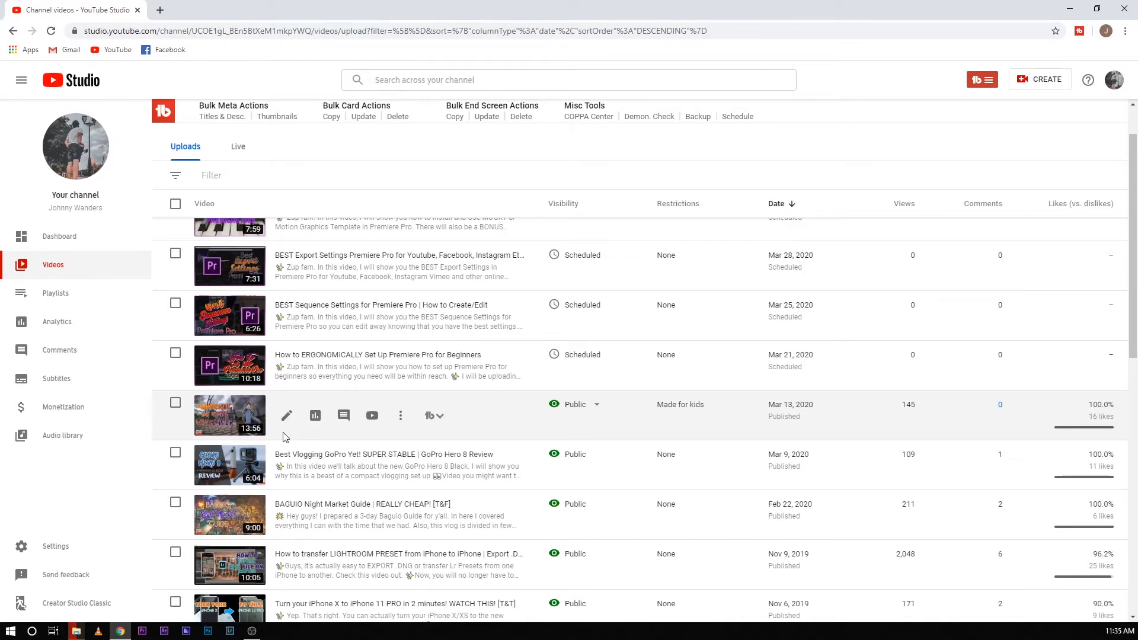
mouse_move(285, 430)
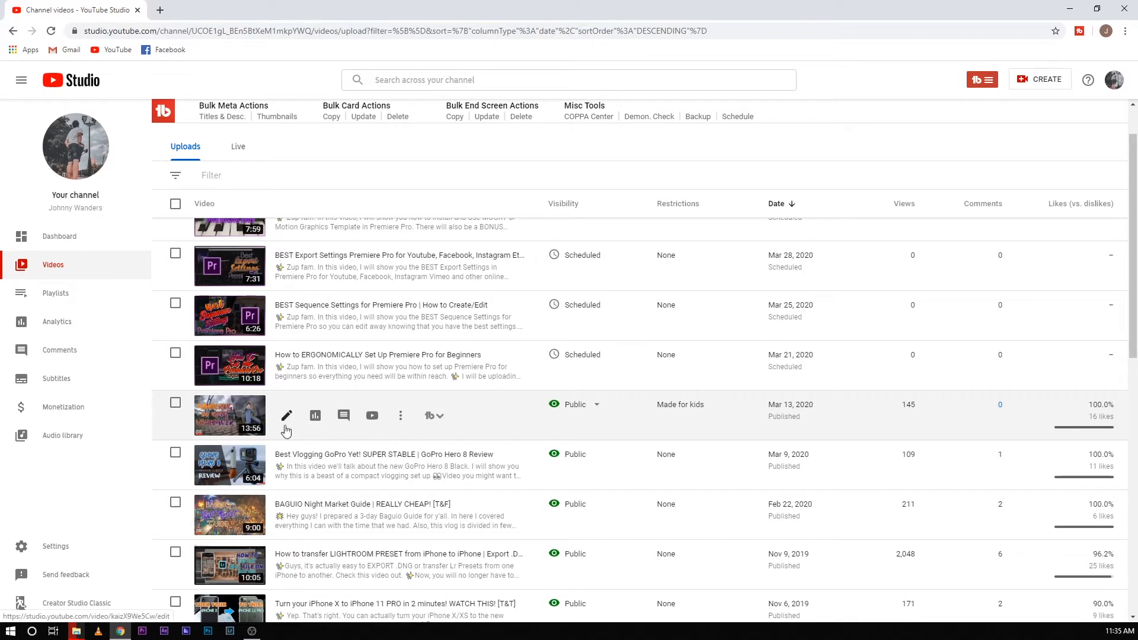
mouse_move(486, 474)
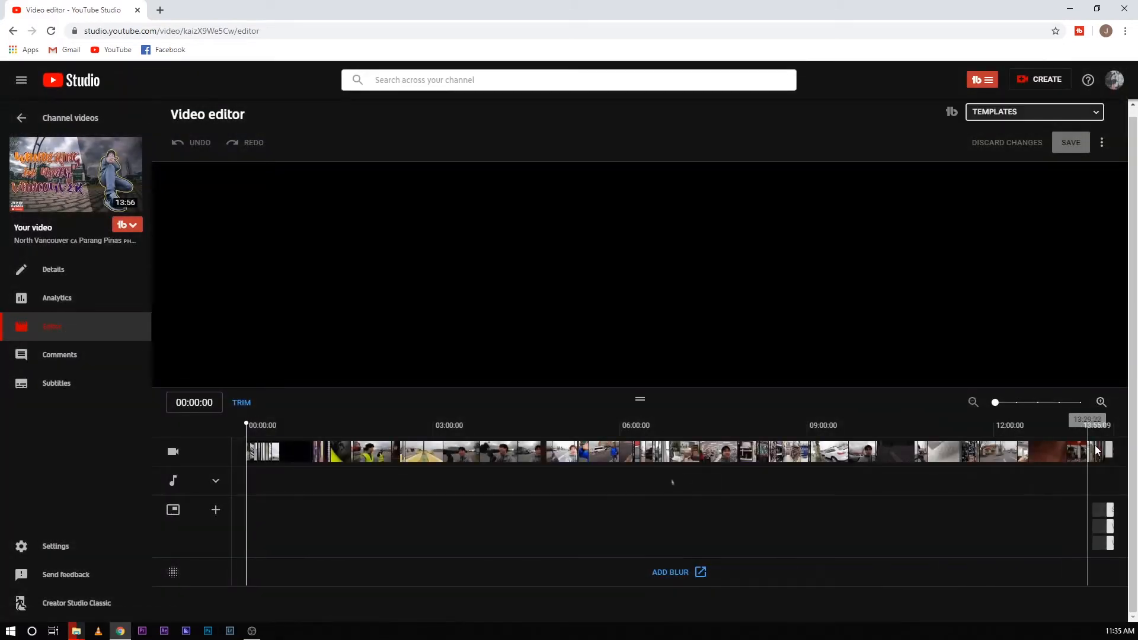
Preview the vlog's closing end screen, then open its details page.
click(1081, 450)
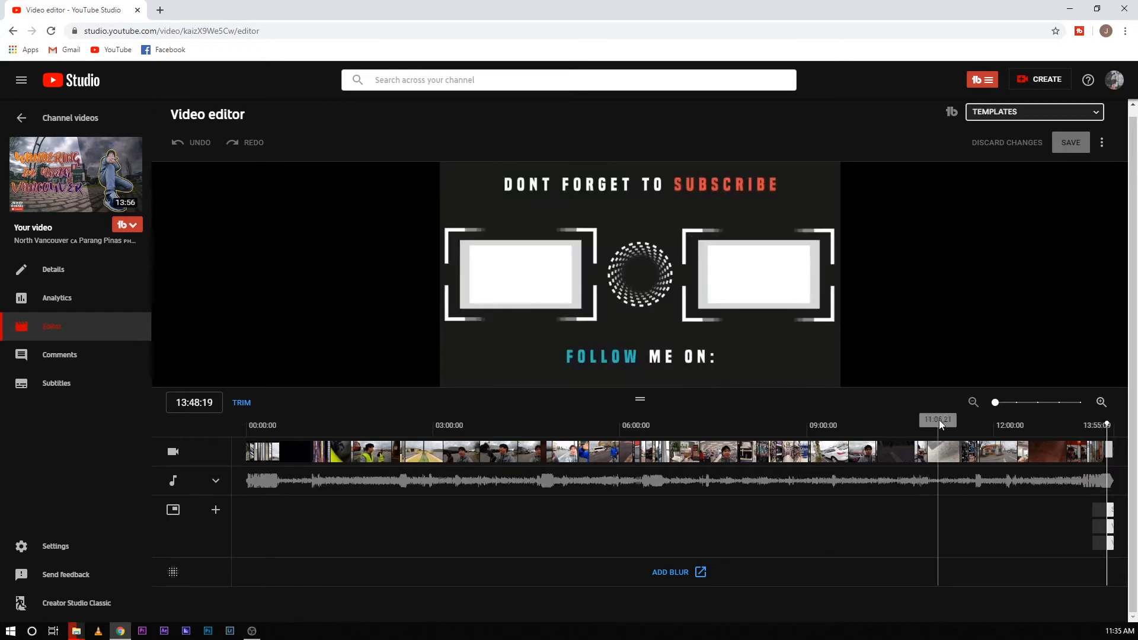
mouse_move(1129, 562)
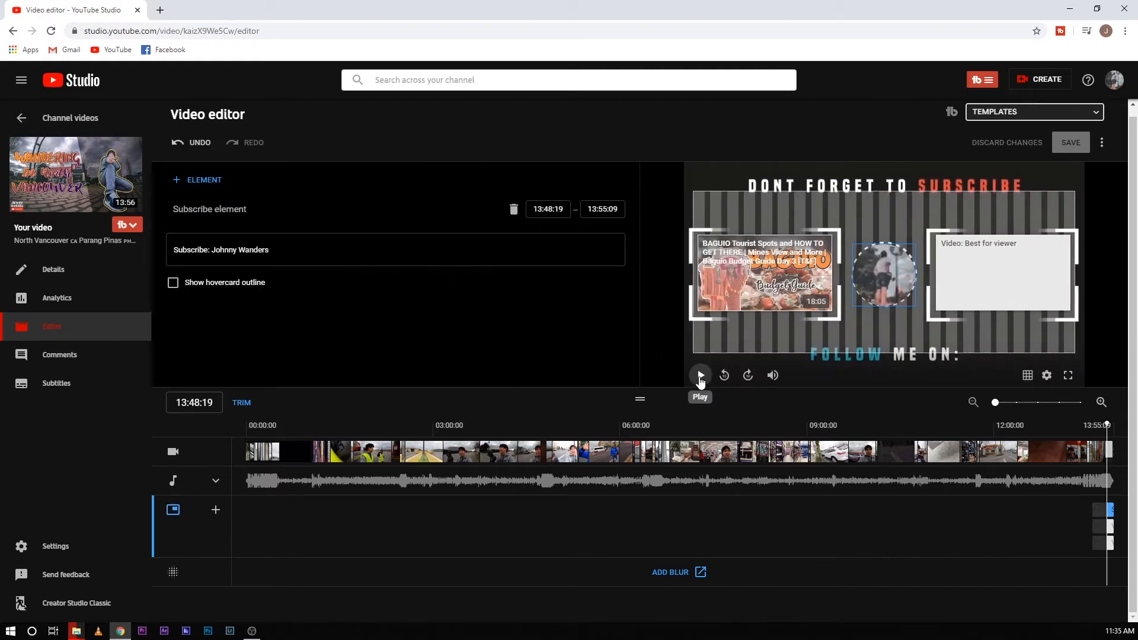
click(699, 375)
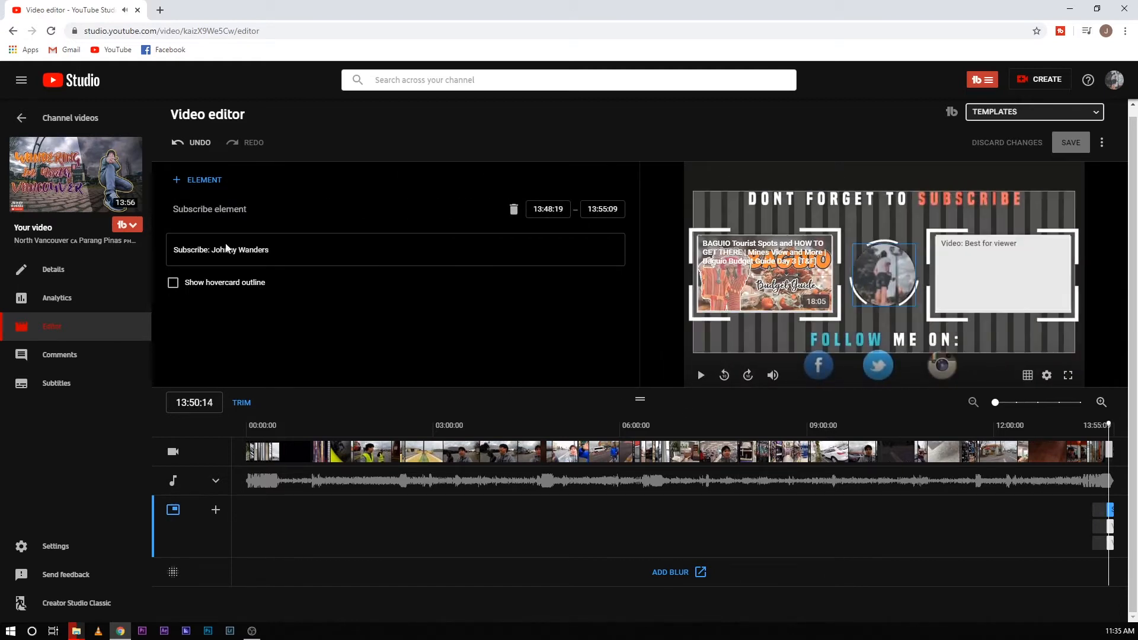
mouse_move(53, 269)
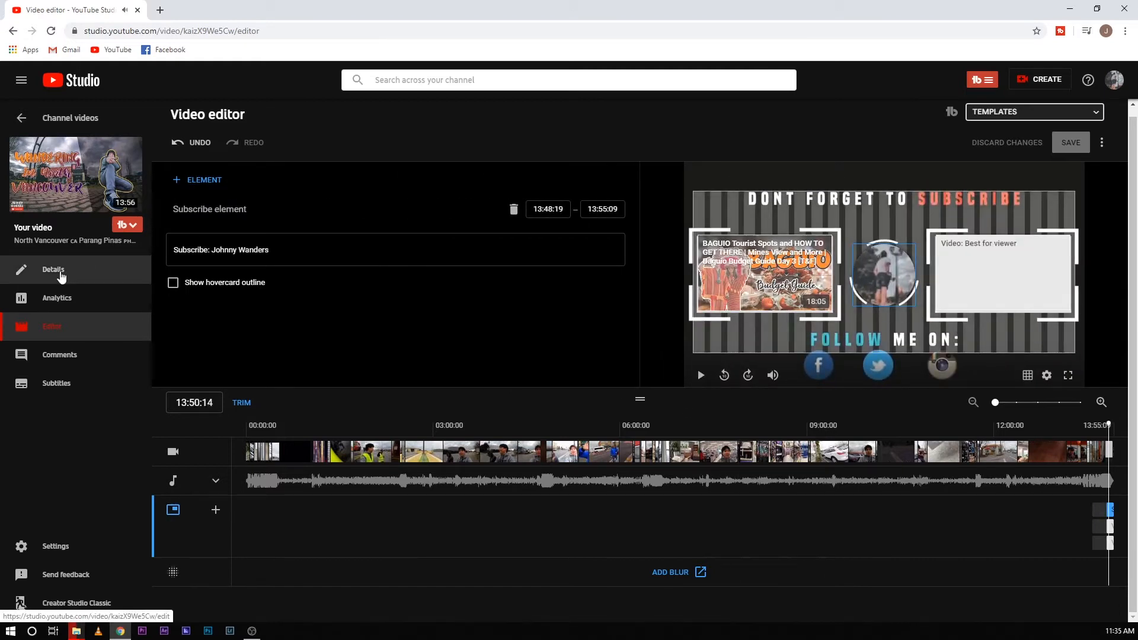
click(53, 269)
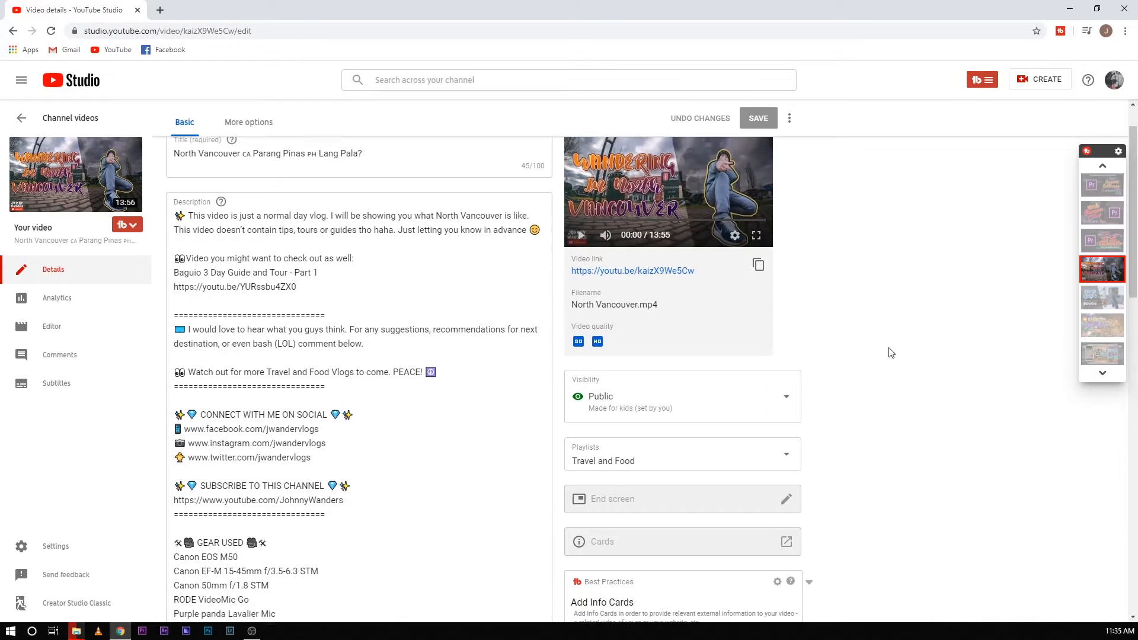
Open youtube.com/JohnnyWanders in a new tab to reach the channel's public page.
click(301, 9)
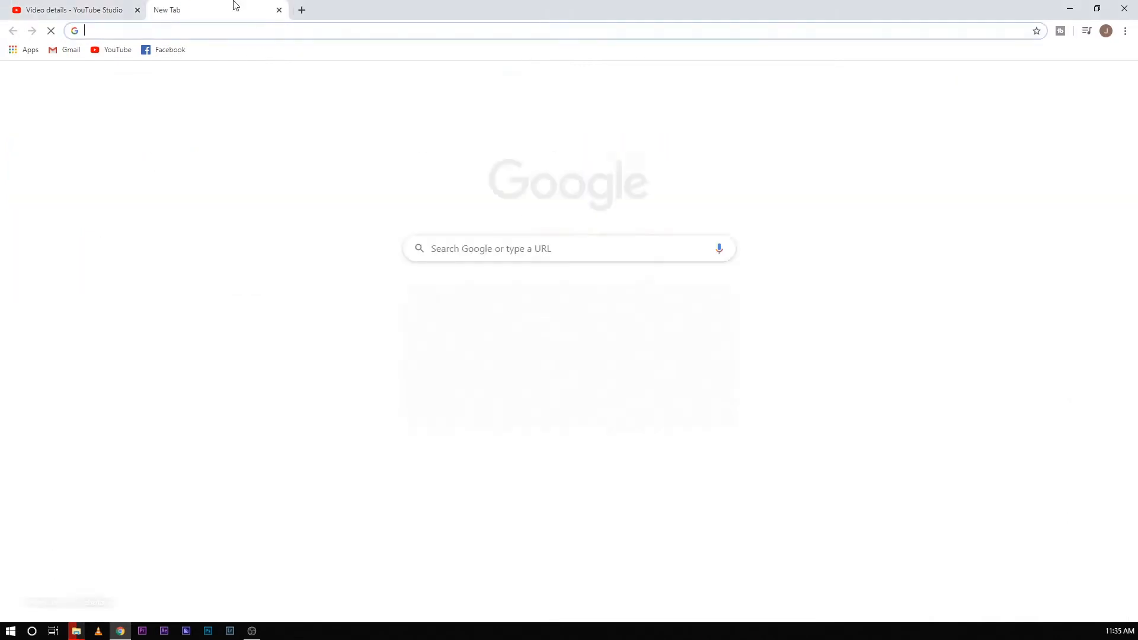
text(youtube.com)
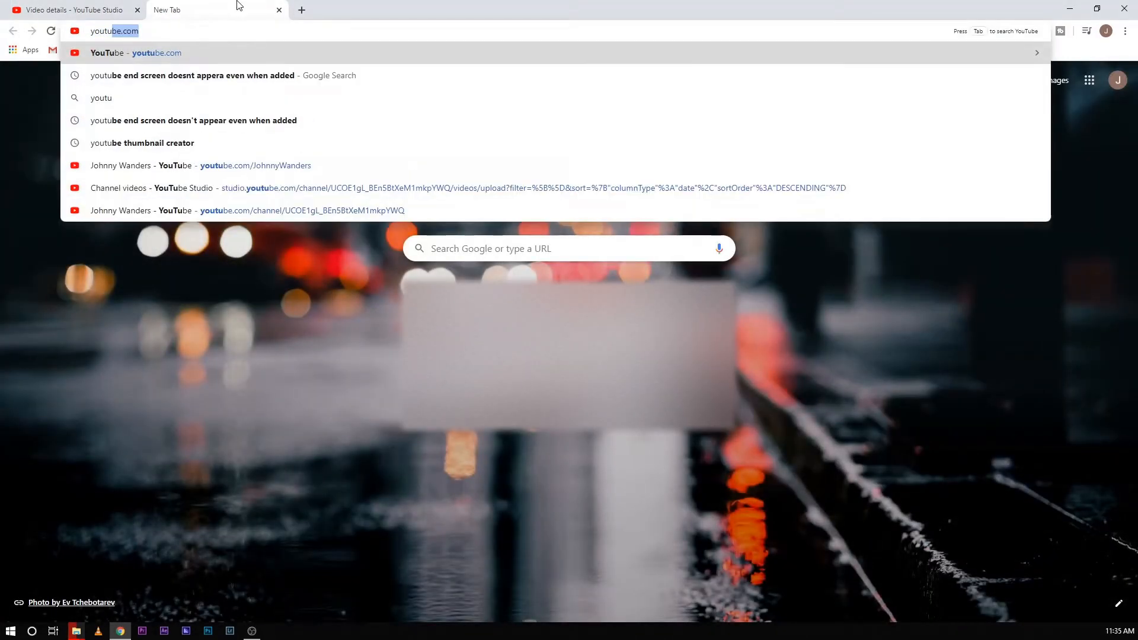
text(/John)
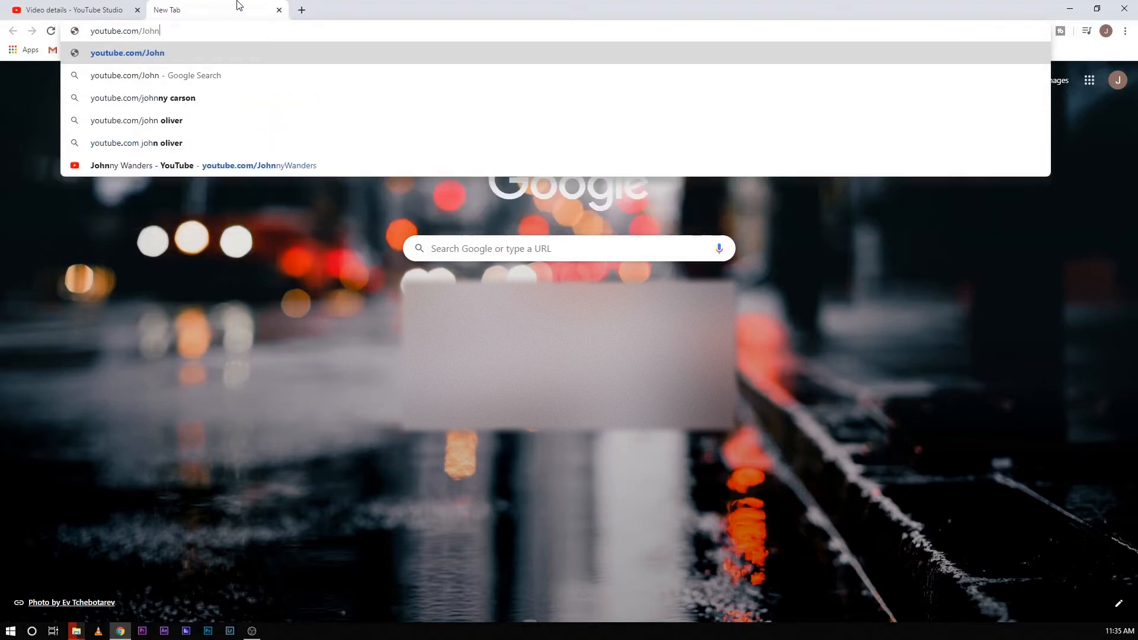
click(185, 165)
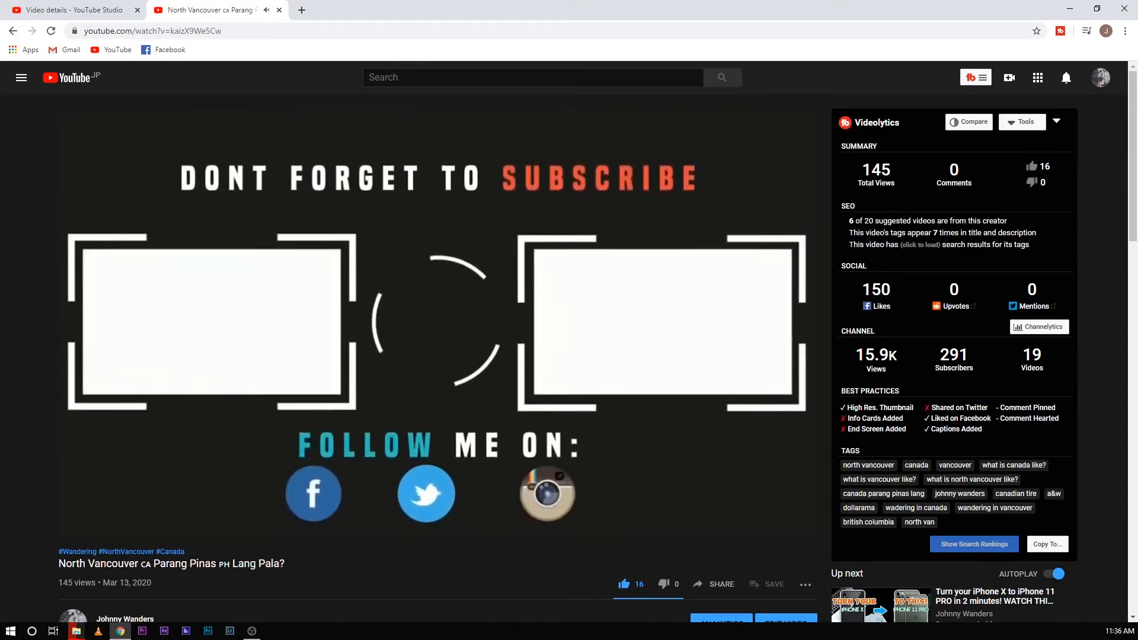
mouse_move(397, 310)
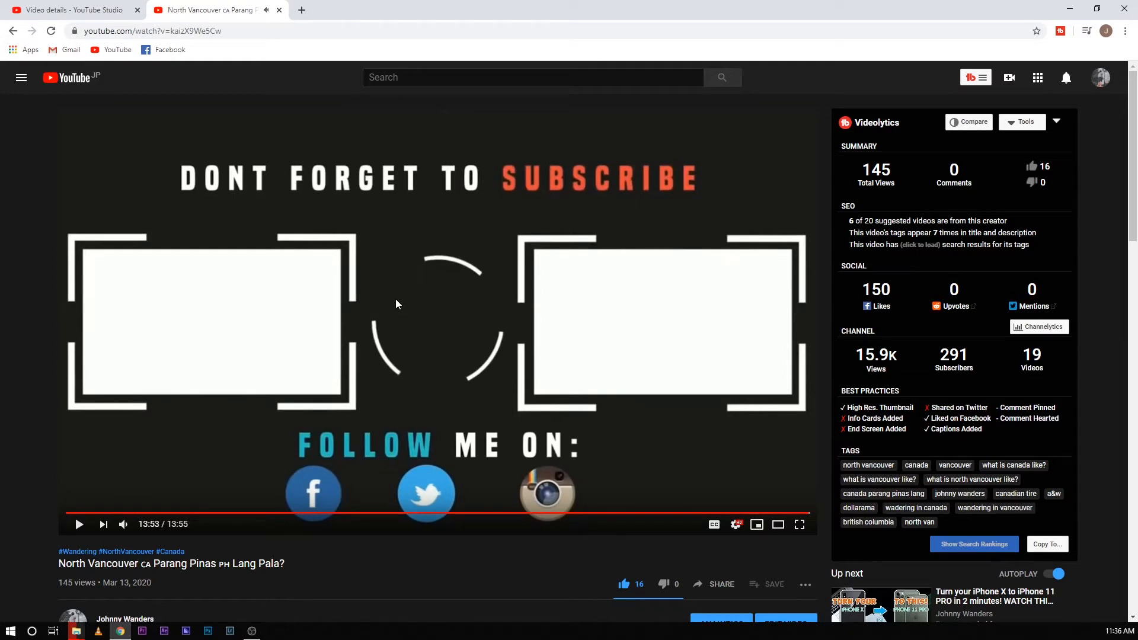
mouse_move(508, 184)
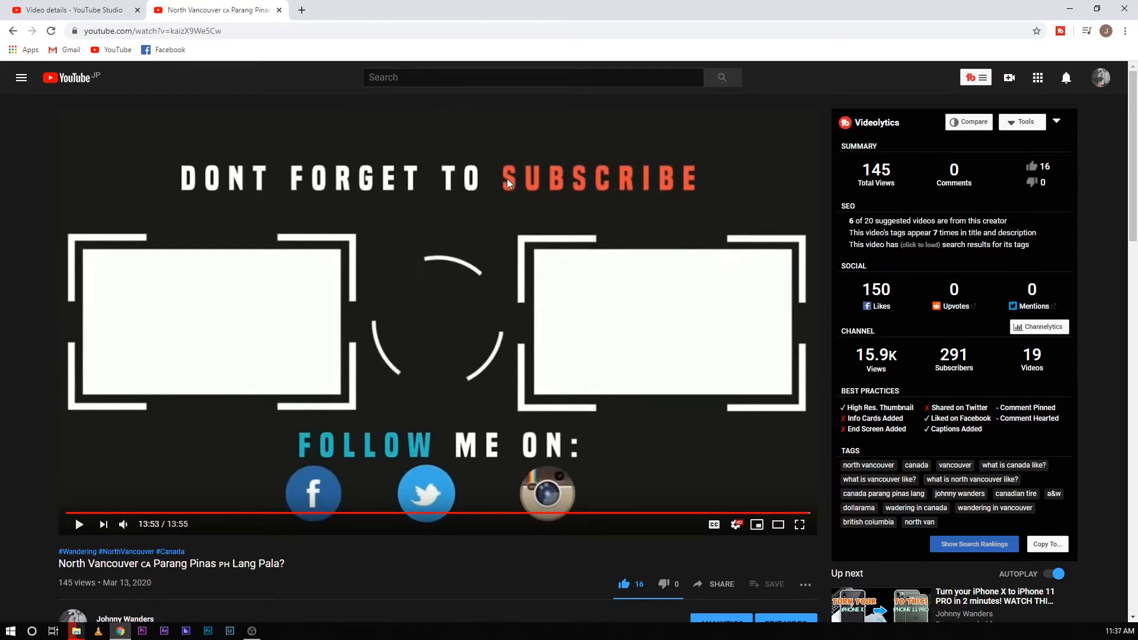
mouse_move(33, 6)
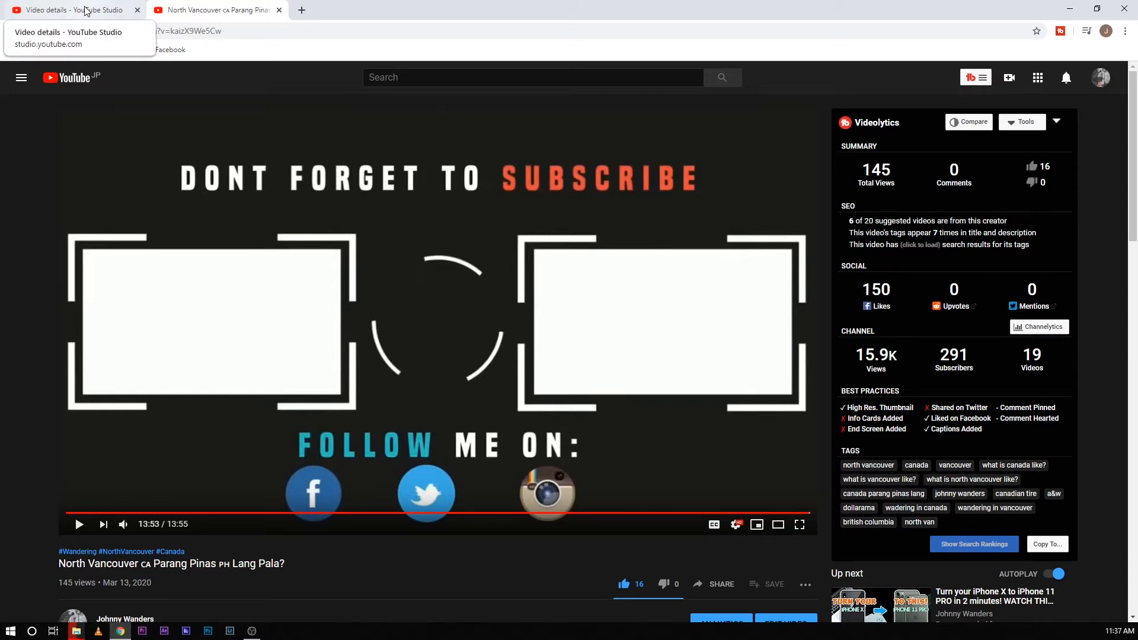
Return to the vlog's Studio details and scroll down to the Audience section.
click(68, 9)
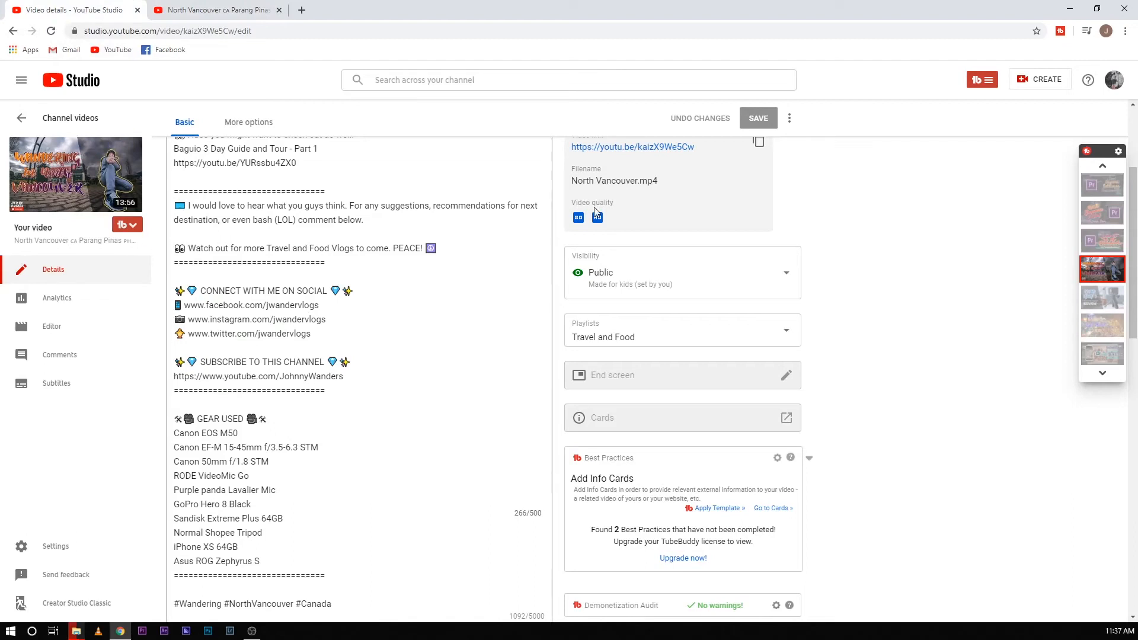
mouse_move(160, 276)
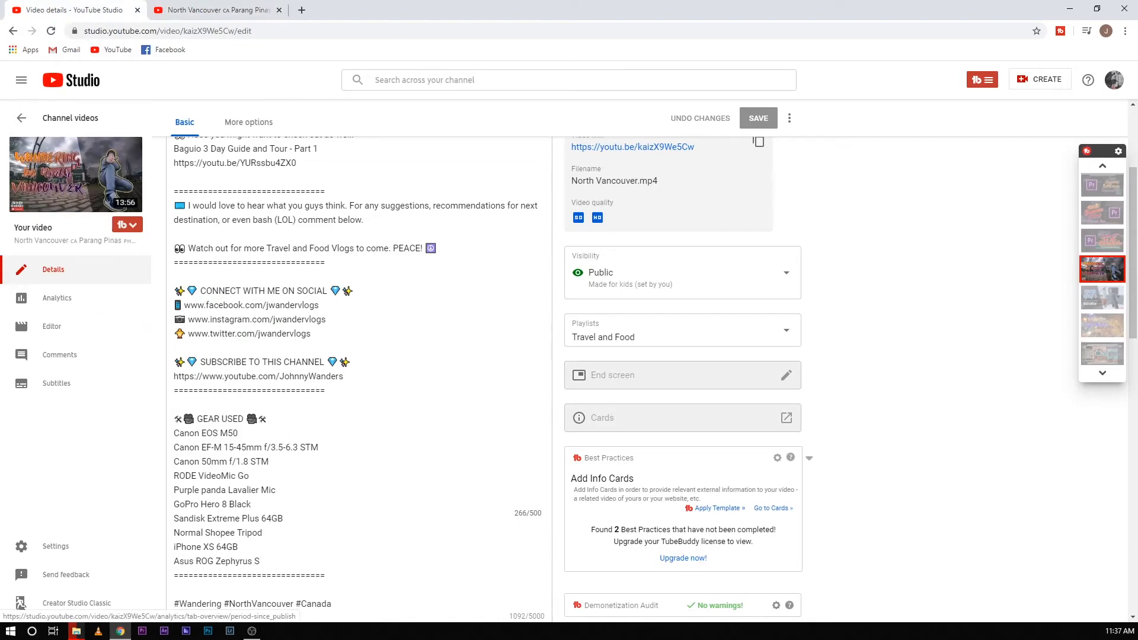
mouse_move(844, 313)
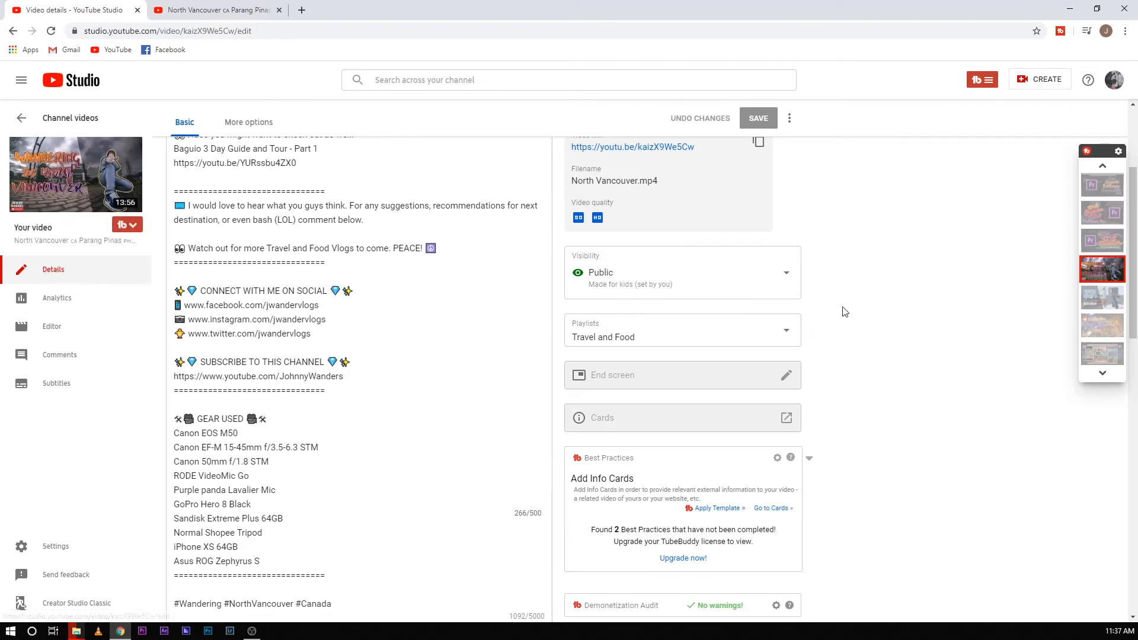
scroll(down, 3)
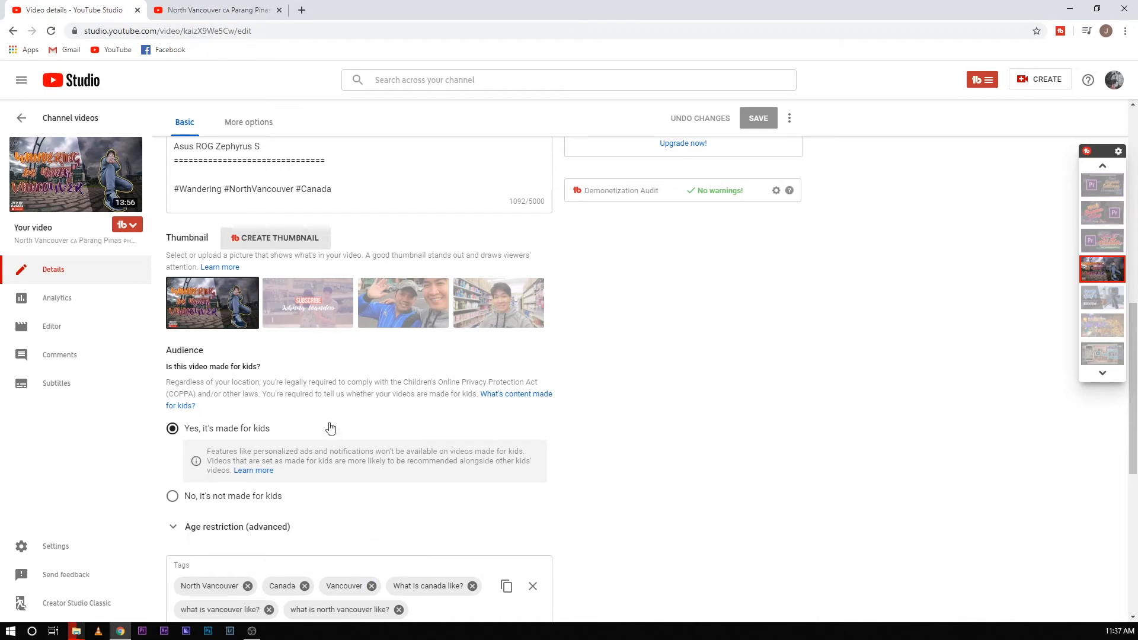
mouse_move(586, 421)
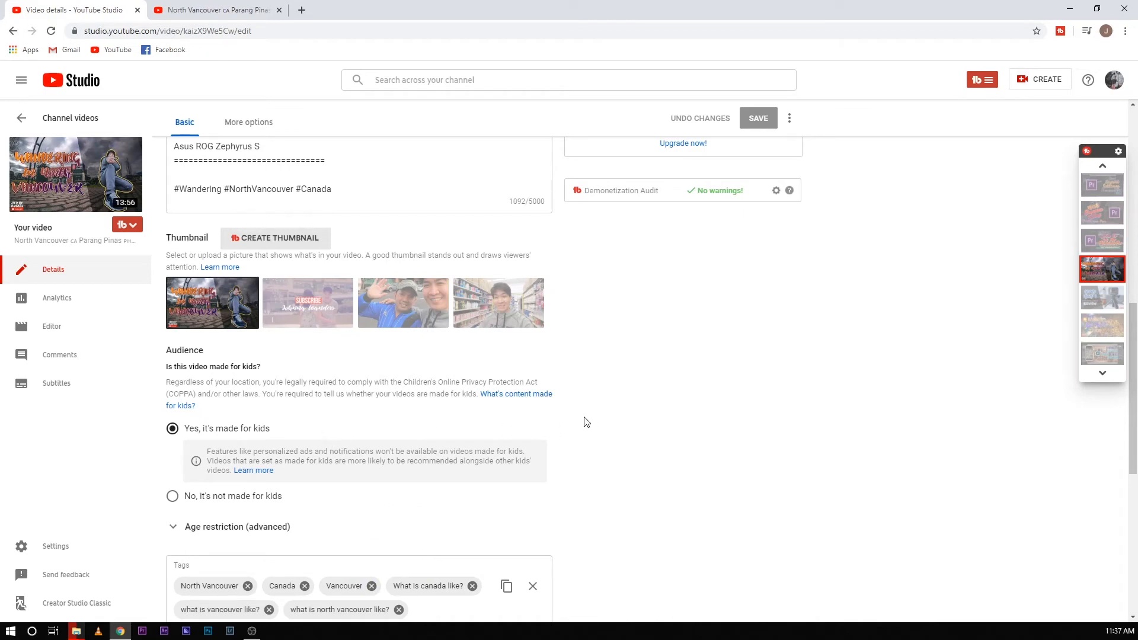
mouse_move(514, 400)
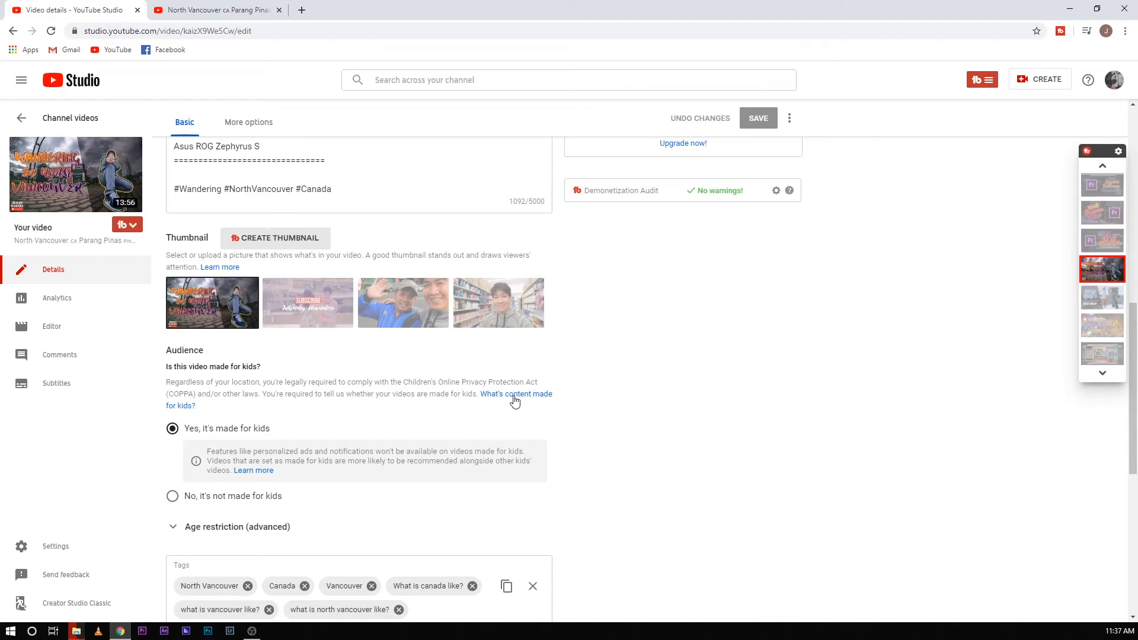
mouse_move(512, 397)
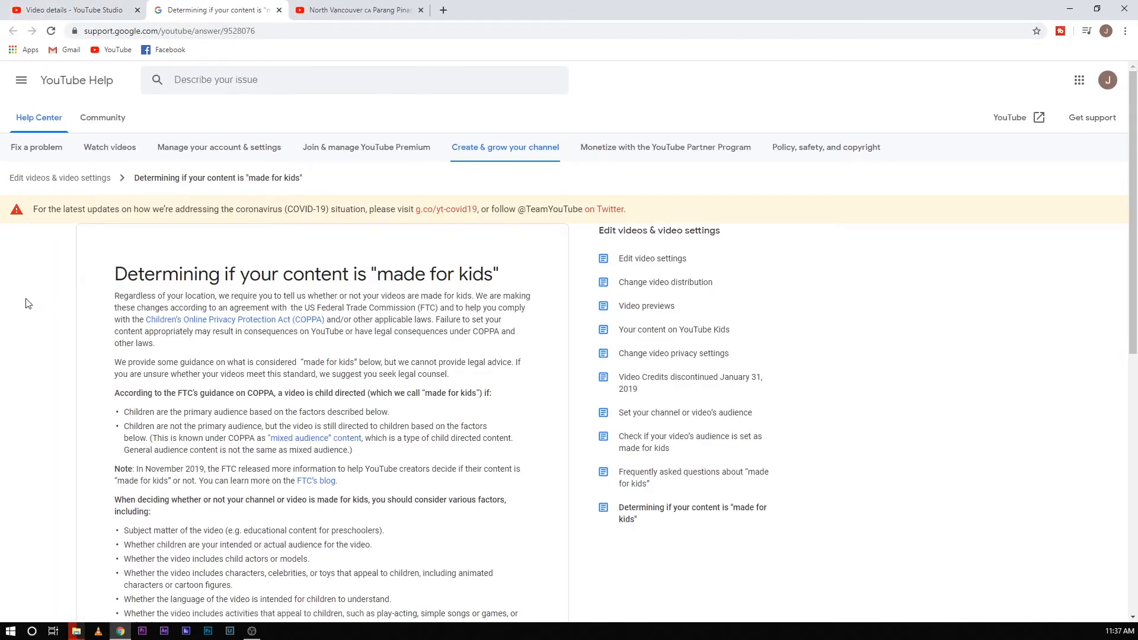
scroll(down, 3)
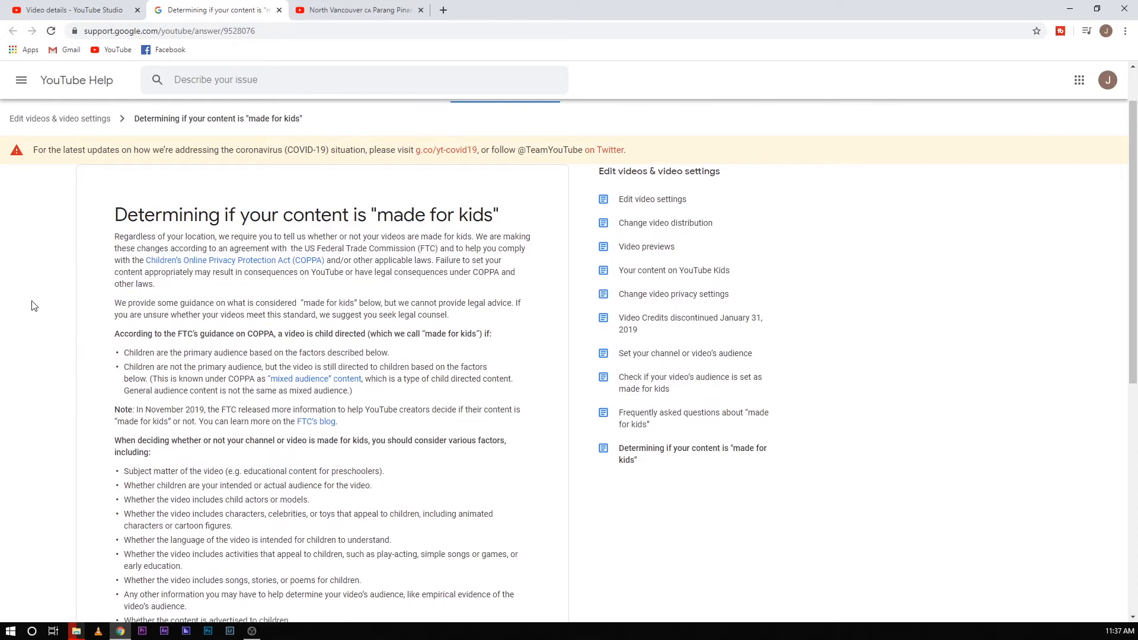
scroll(down, 3)
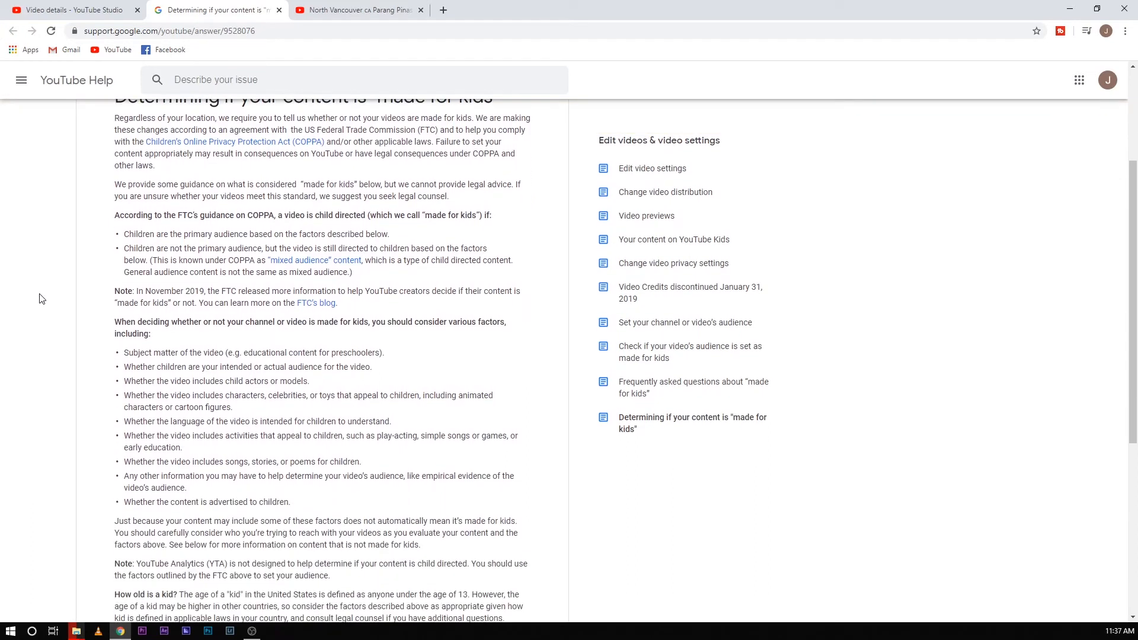
scroll(up, 3)
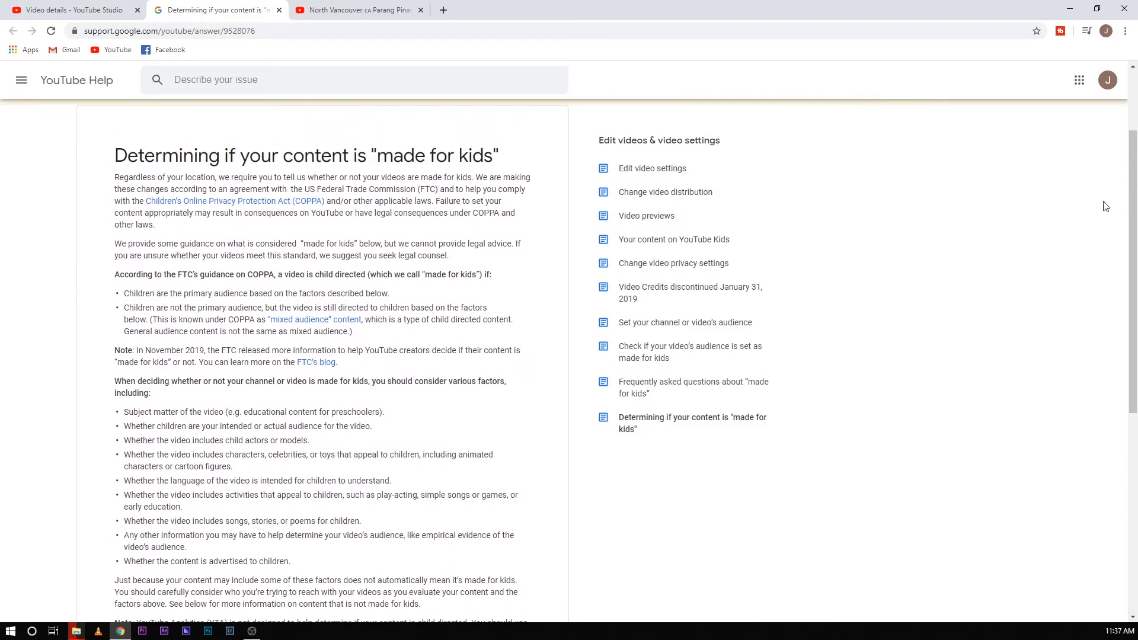
scroll(down, 3)
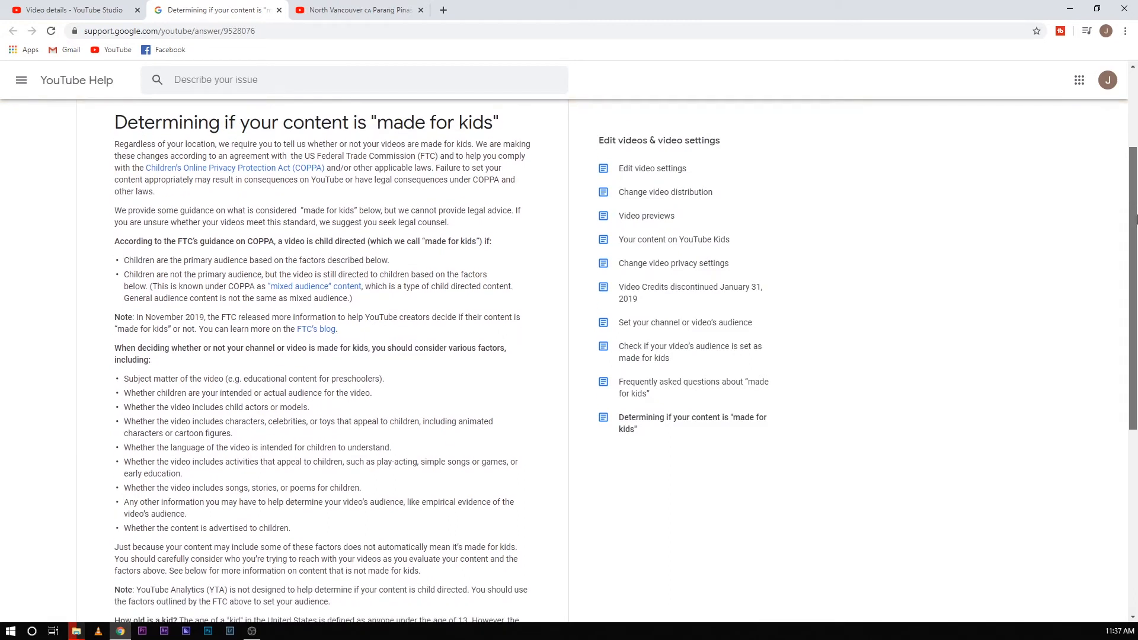
mouse_move(1038, 312)
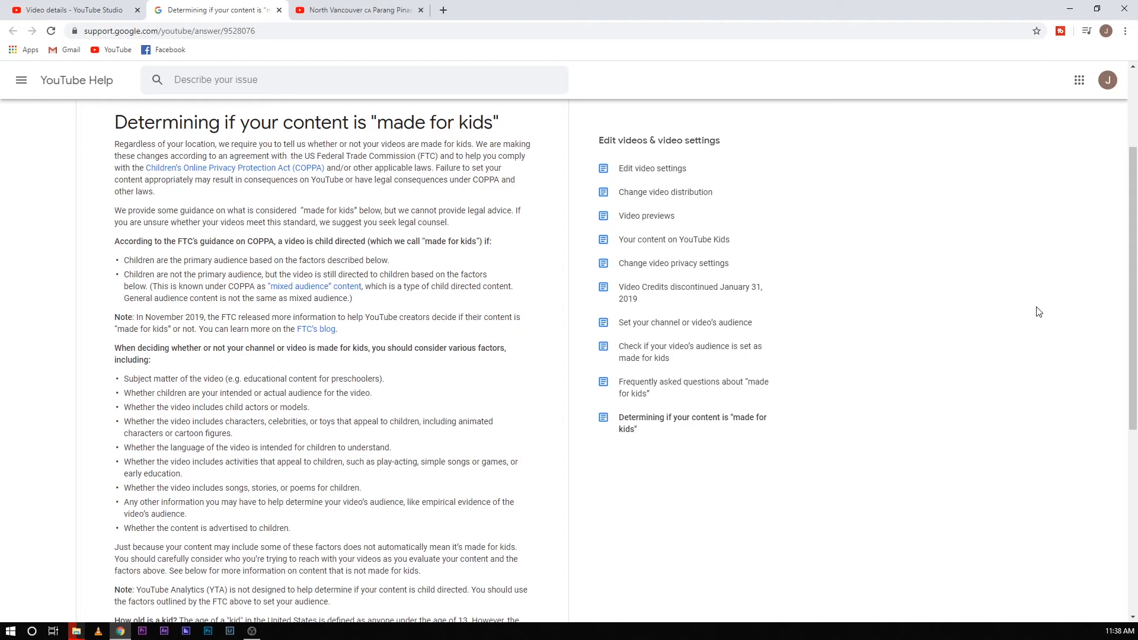
mouse_move(798, 284)
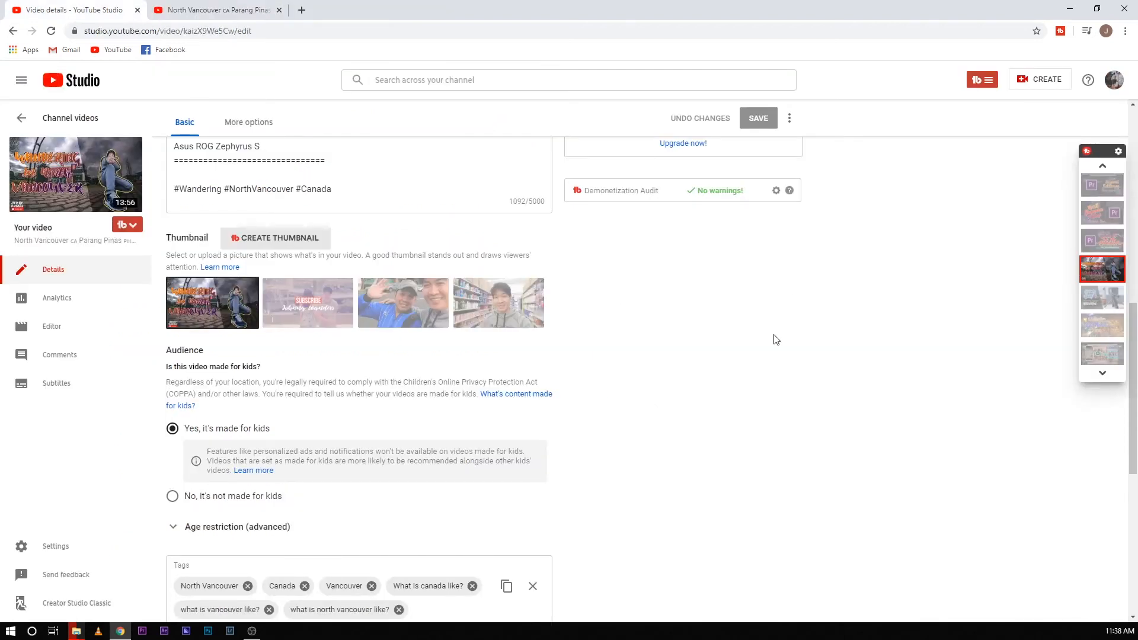
mouse_move(676, 456)
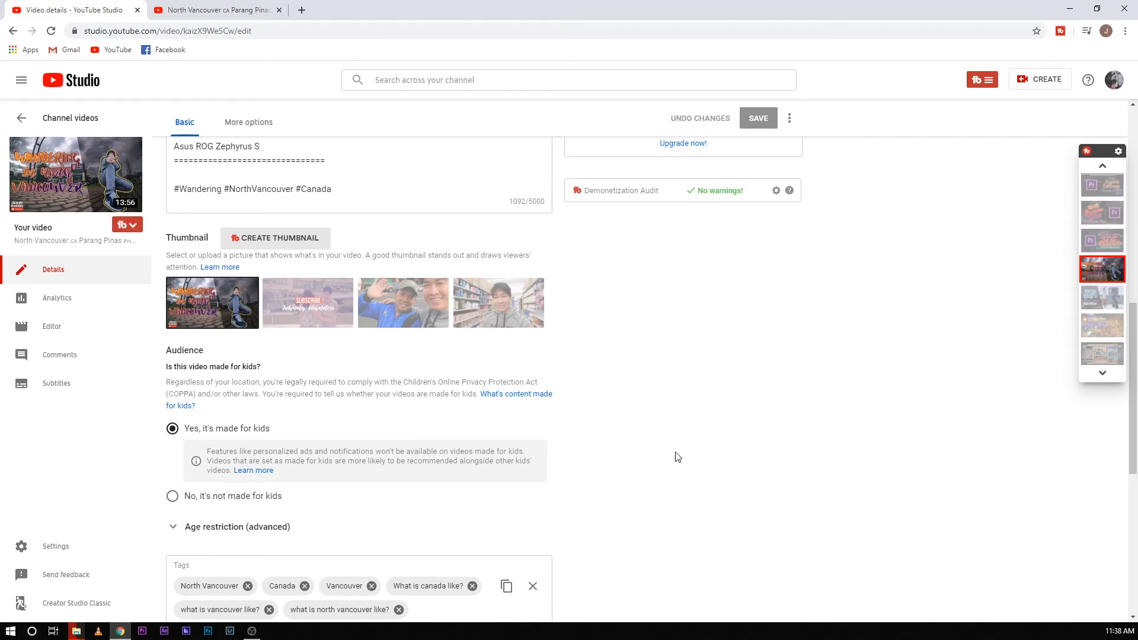
mouse_move(172, 500)
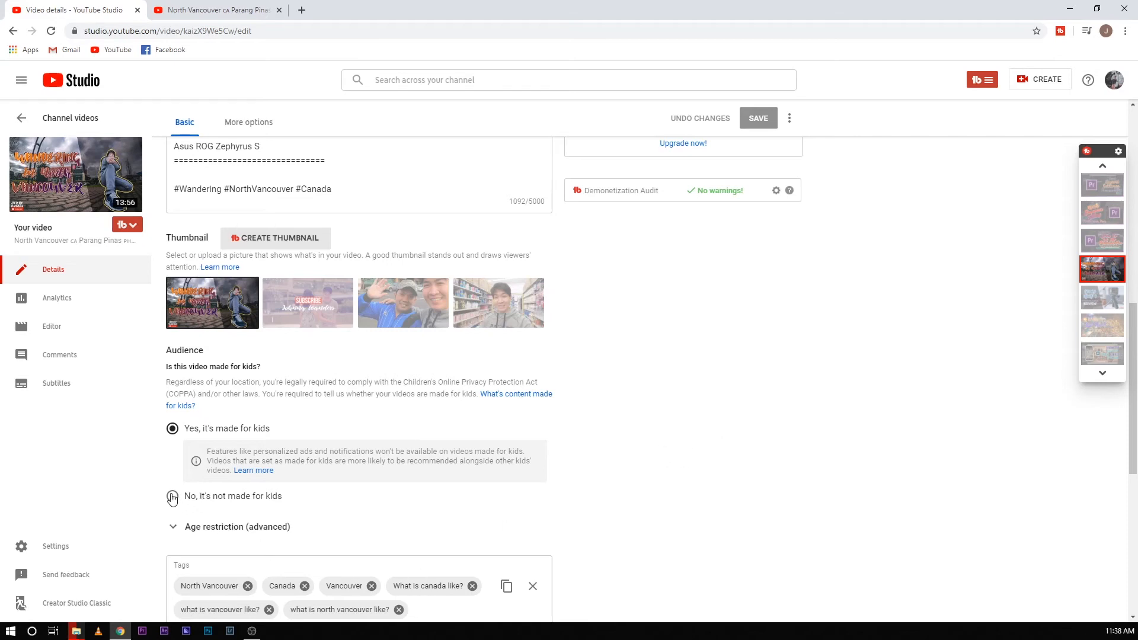
Mark the North Vancouver vlog 'No, it's not made for kids' and save.
click(172, 496)
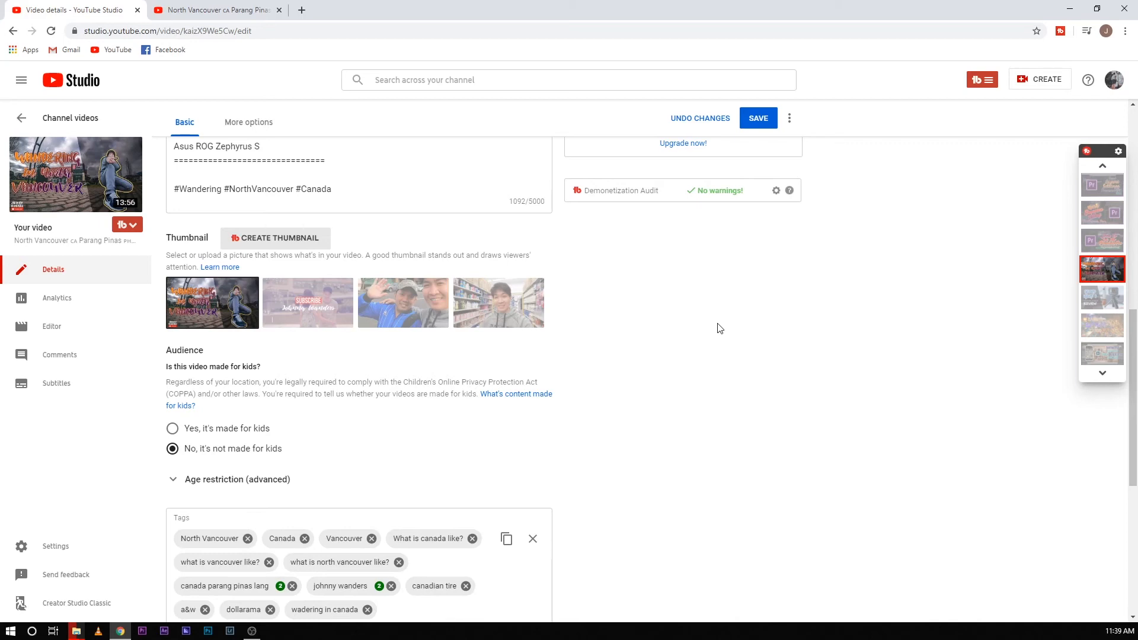
mouse_move(751, 230)
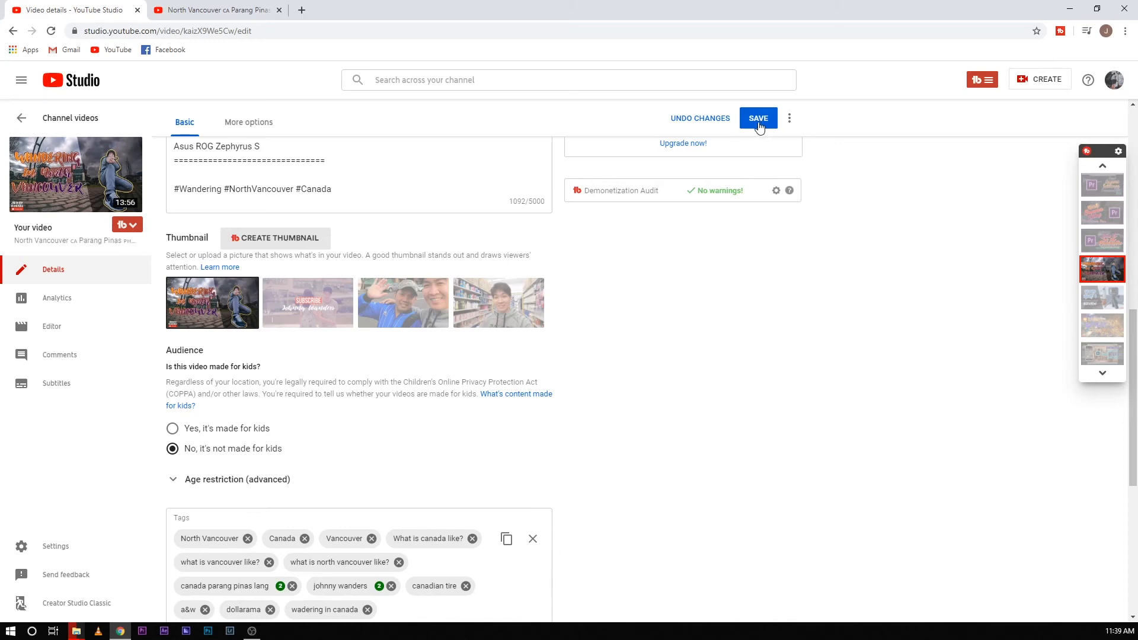
click(758, 117)
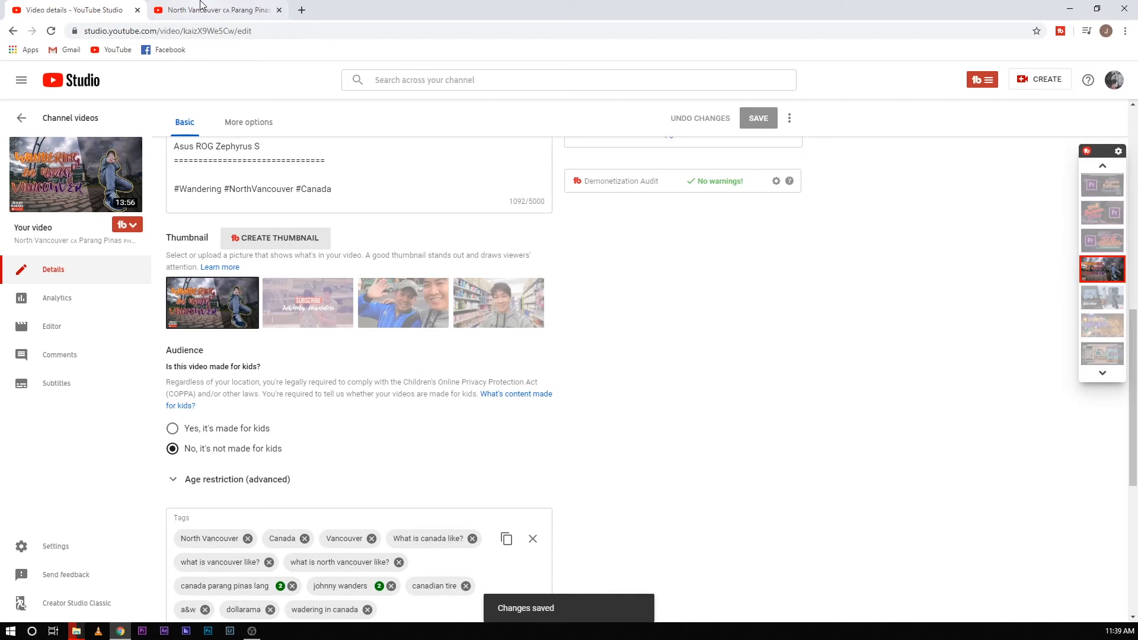
Check the watch page's end screen videos and 4 comments, then return to Studio.
click(214, 9)
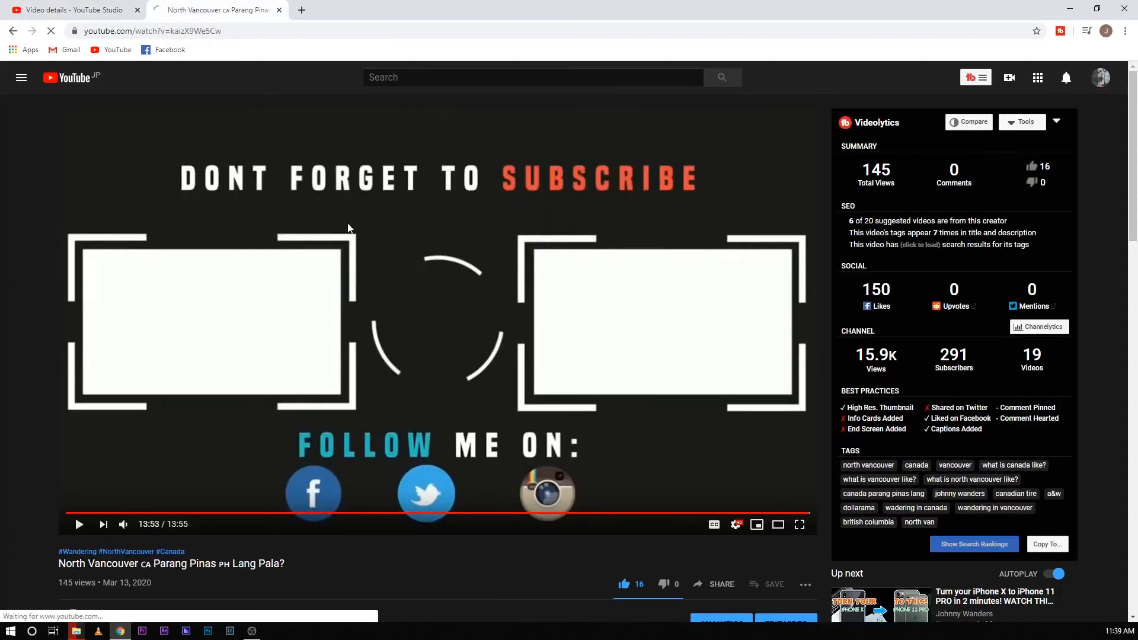
scroll(down, 3)
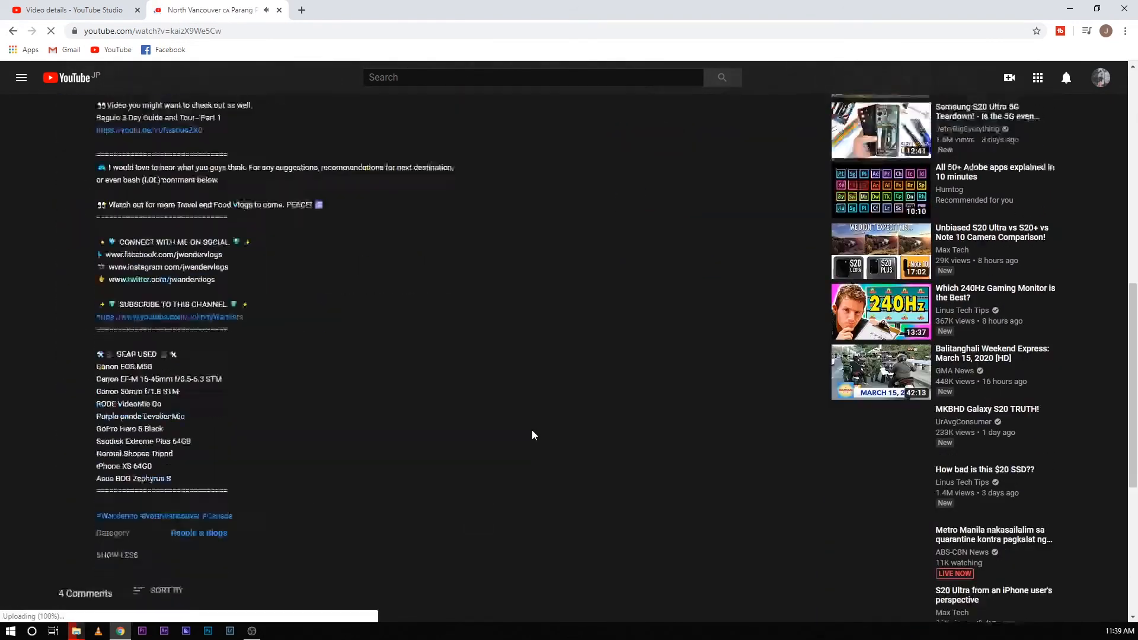
scroll(down, 3)
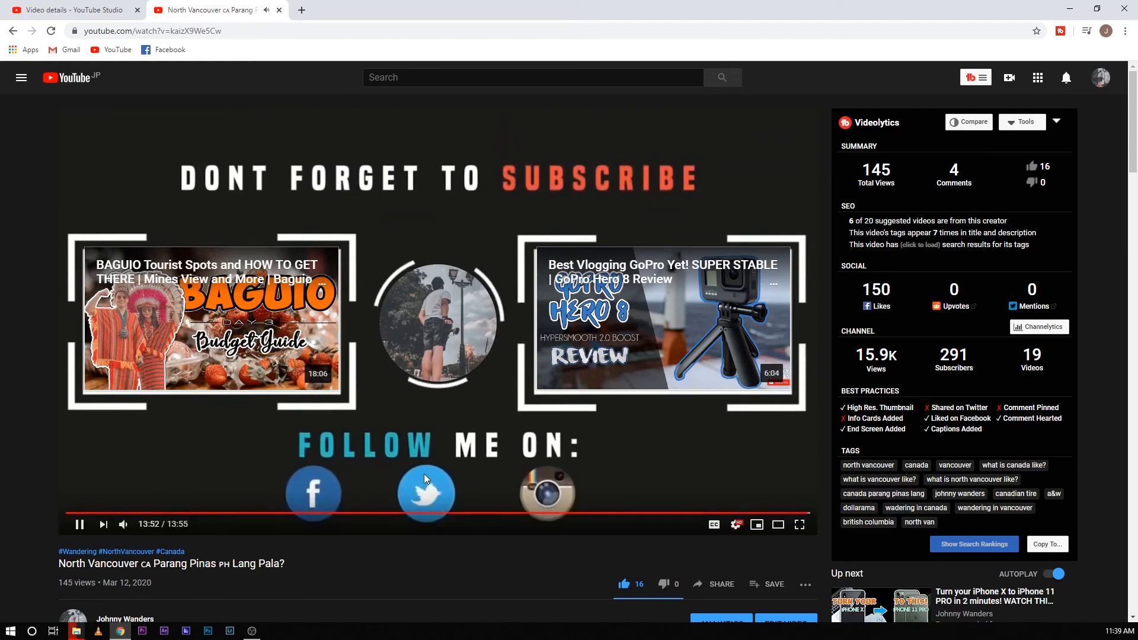
click(78, 524)
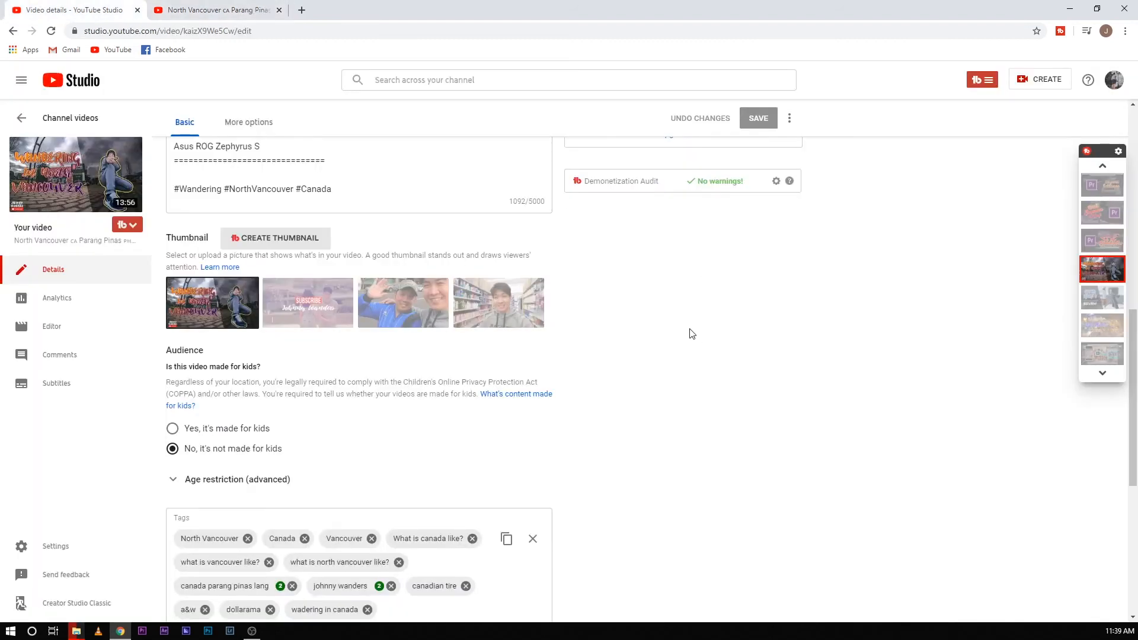
mouse_move(646, 342)
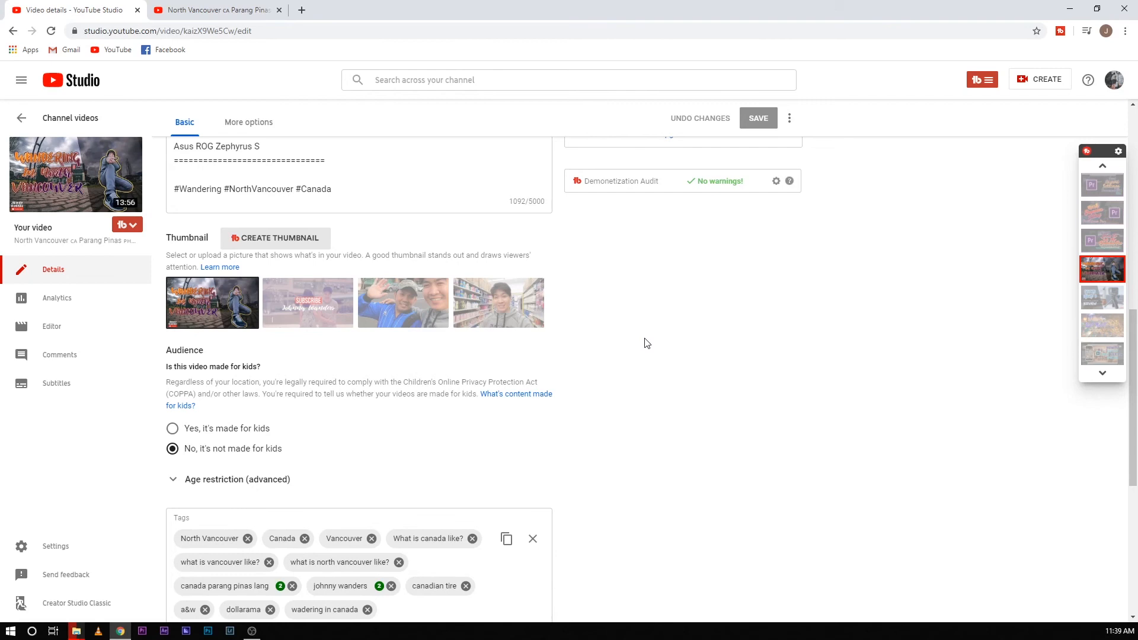
mouse_move(465, 459)
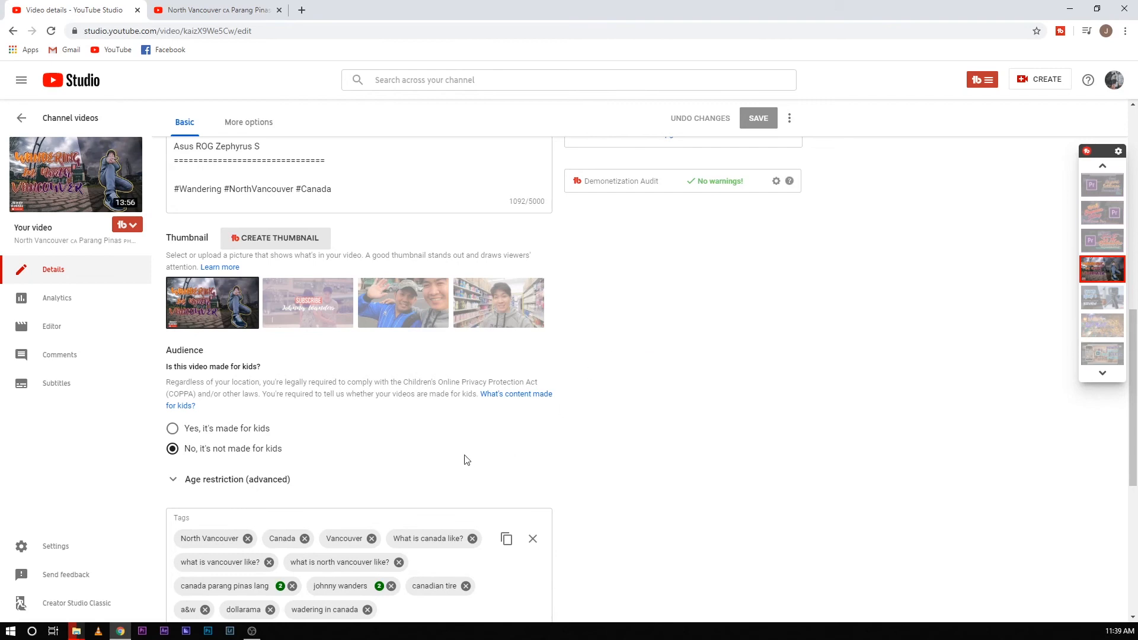
mouse_move(367, 443)
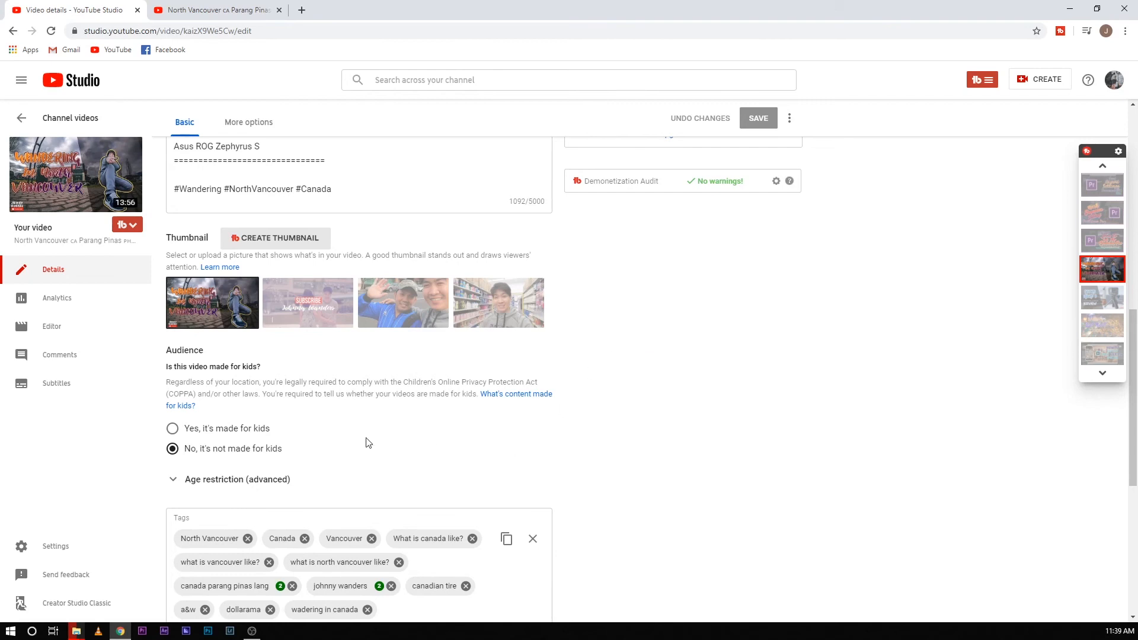
mouse_move(227, 436)
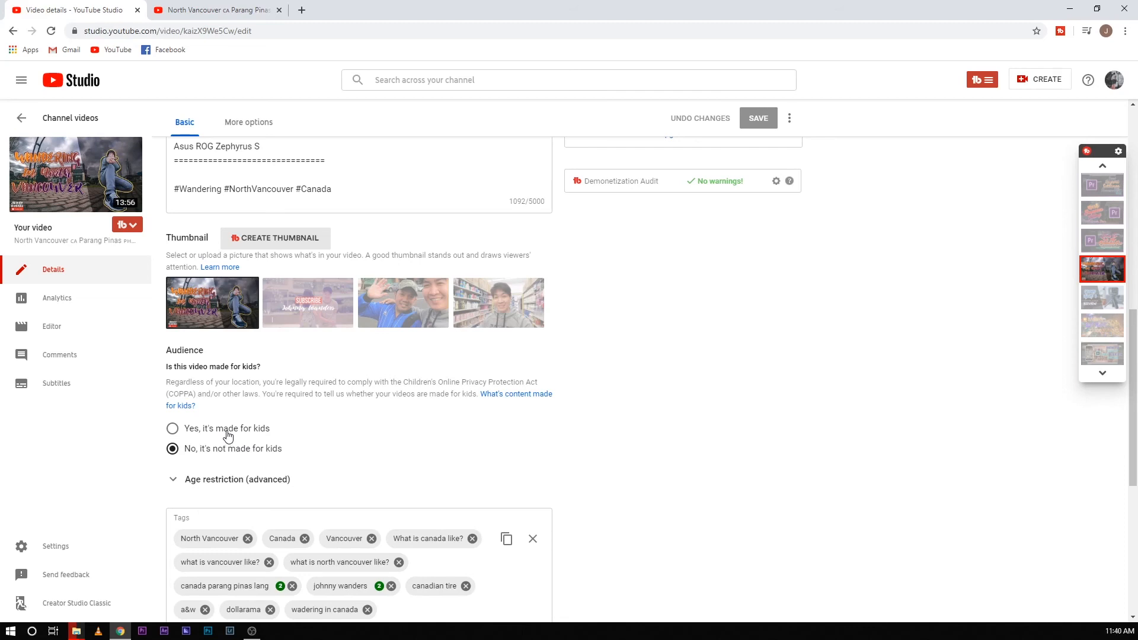
mouse_move(441, 381)
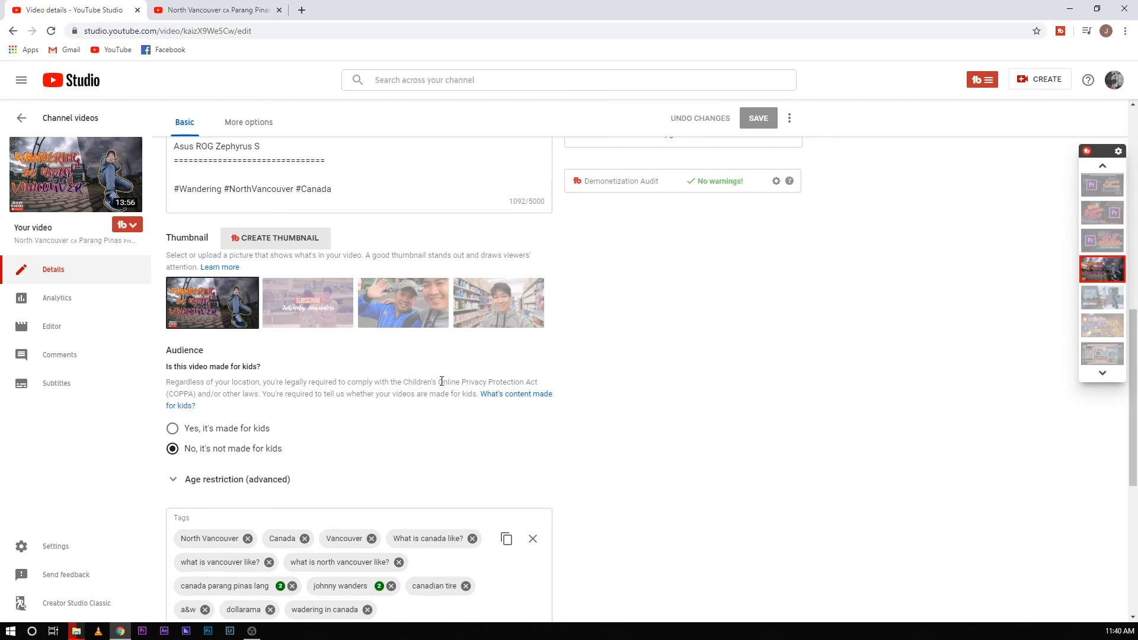
mouse_move(587, 425)
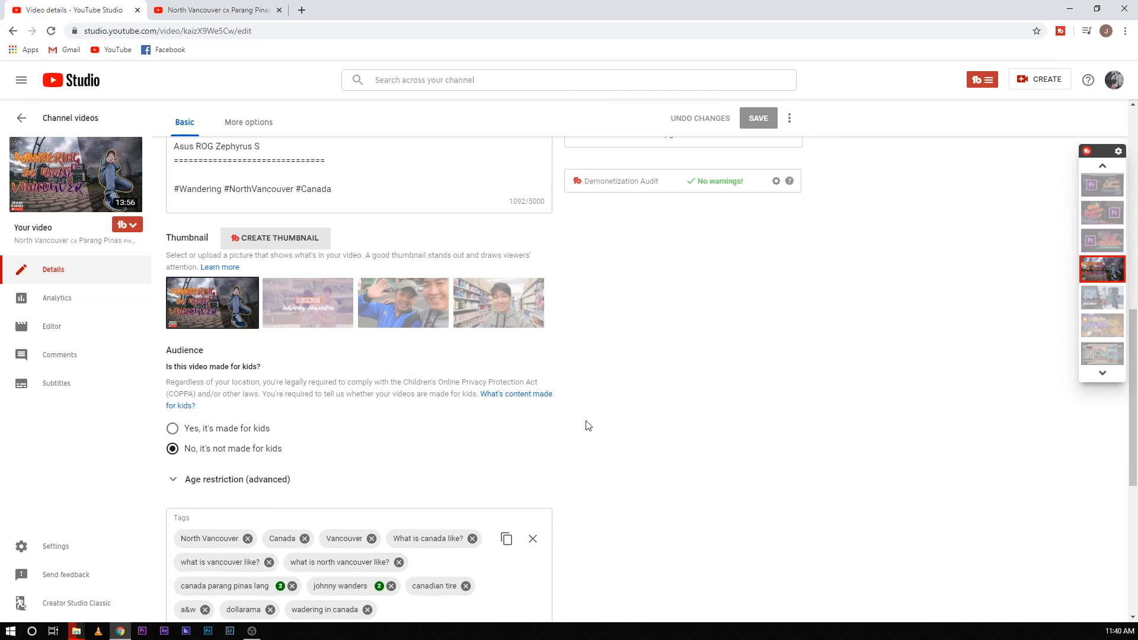
mouse_move(622, 421)
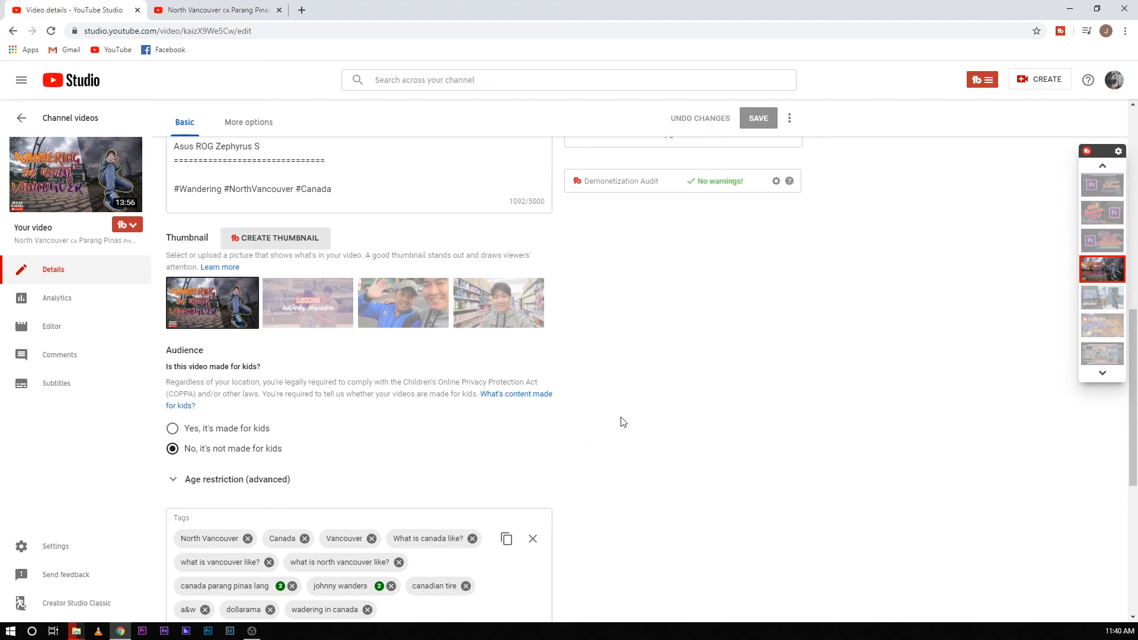
mouse_move(656, 374)
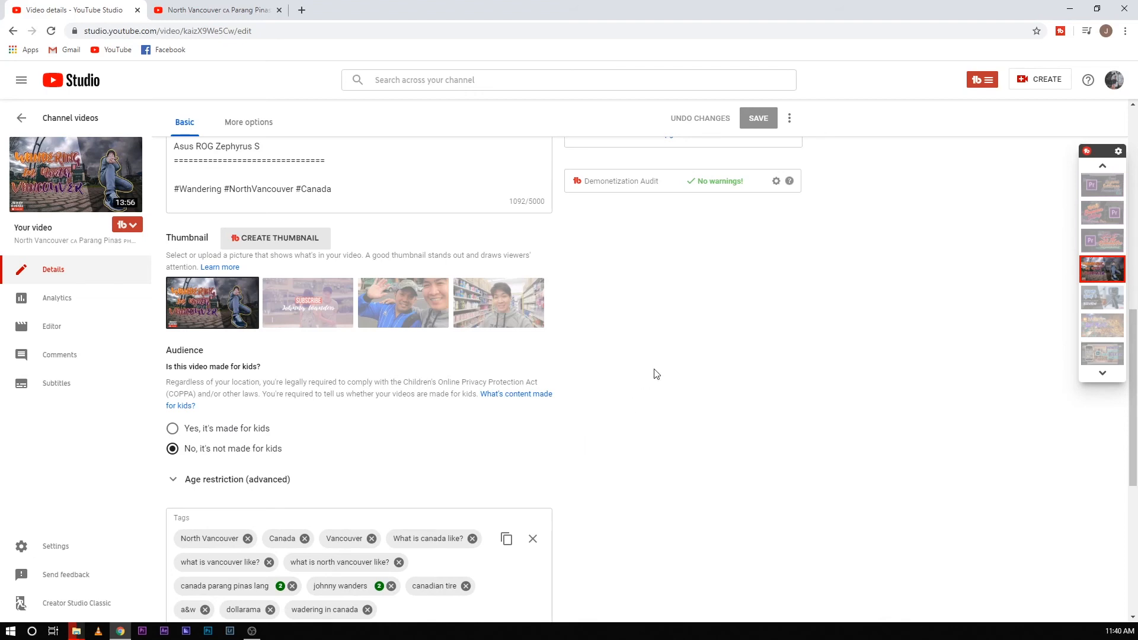
scroll(up, 3)
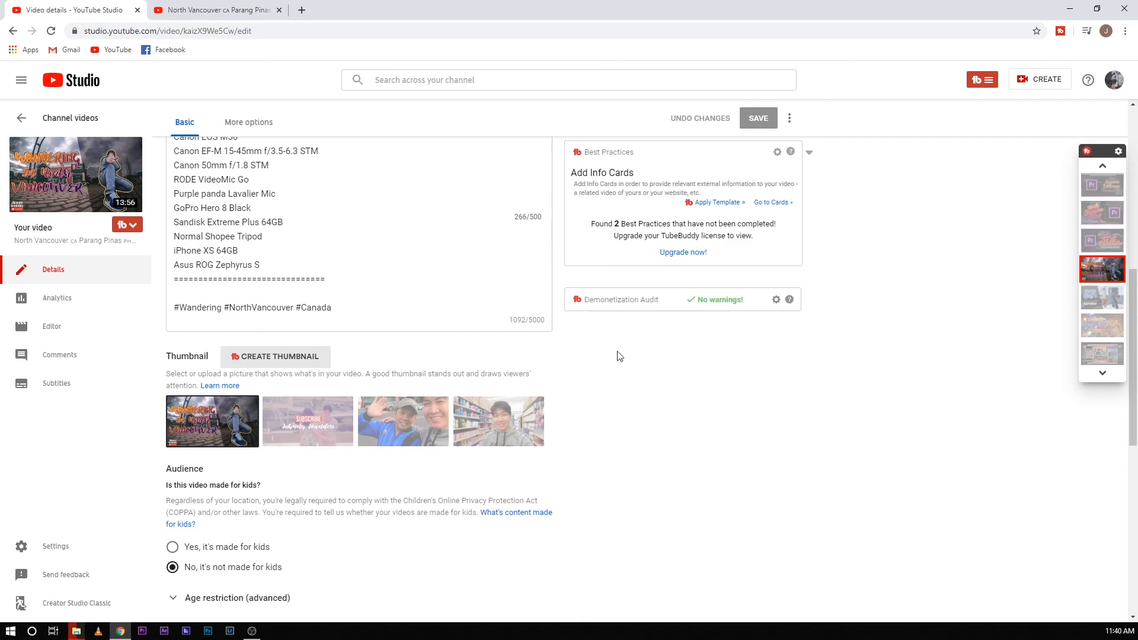
scroll(up, 3)
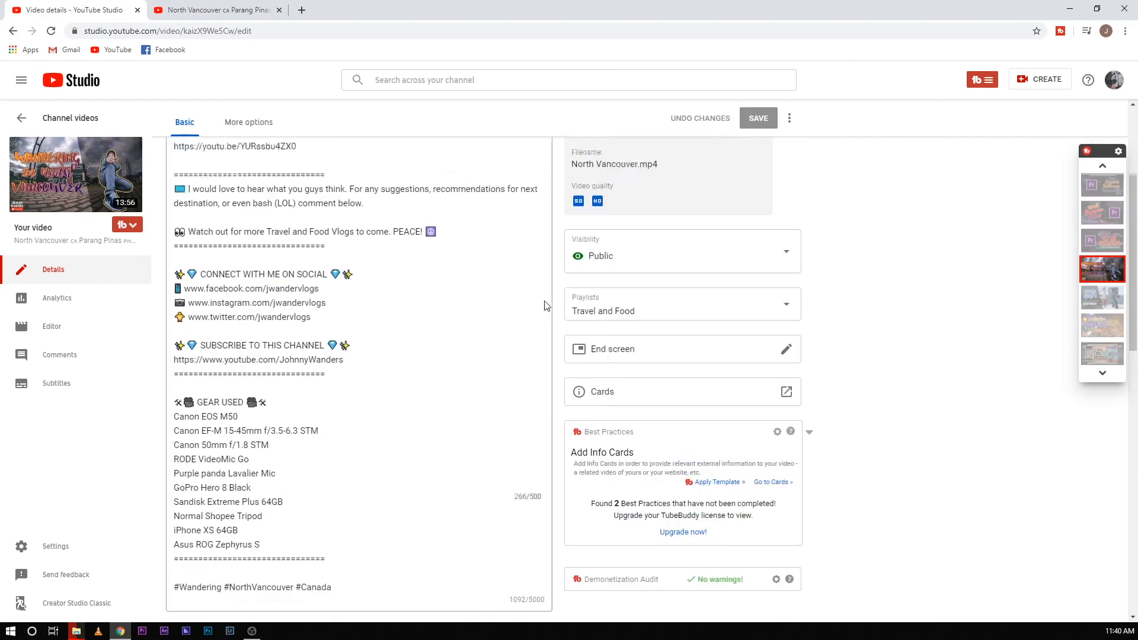
scroll(up, 3)
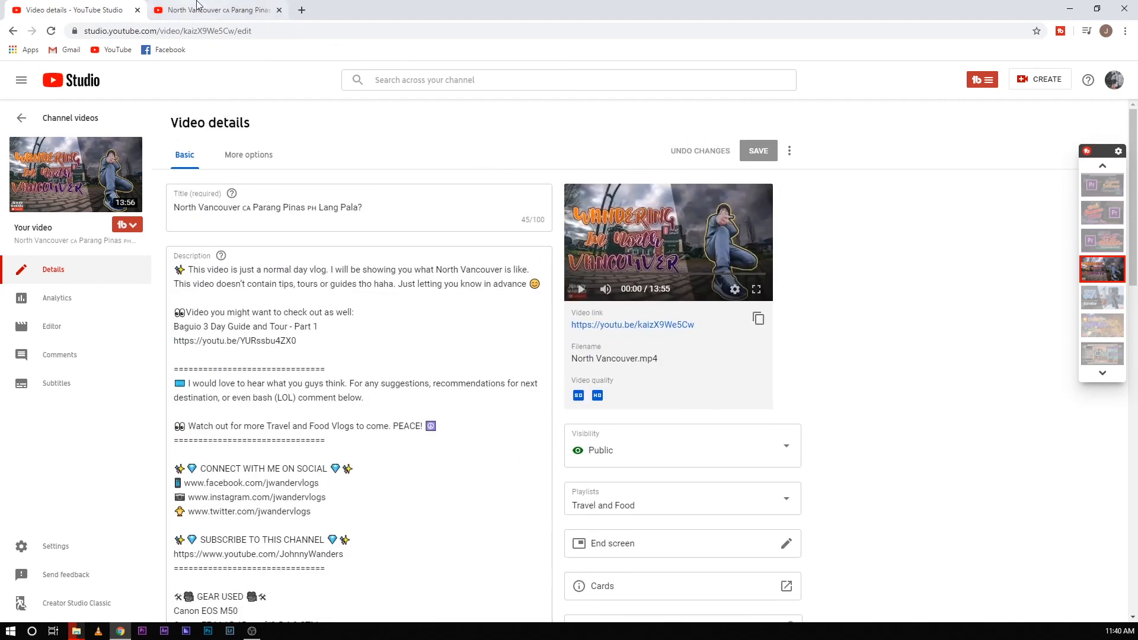